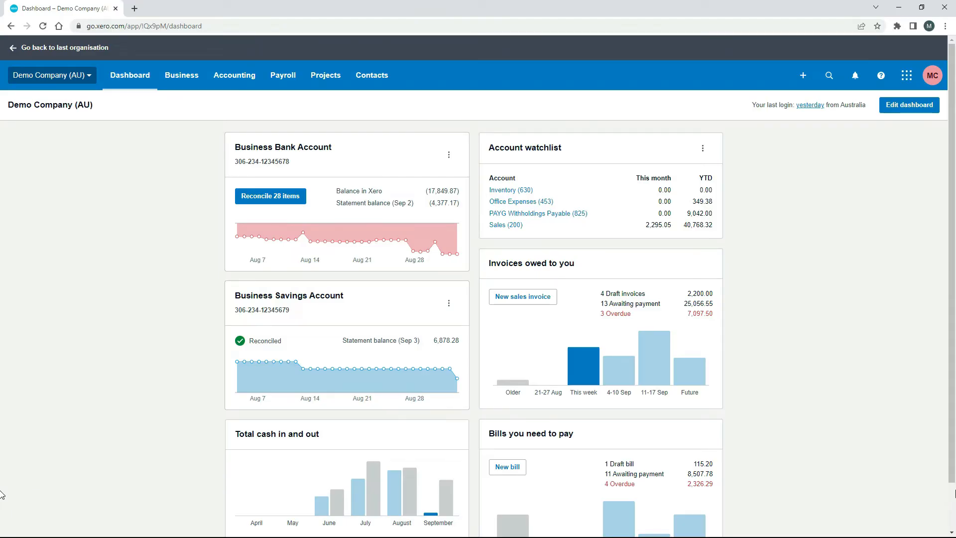
mouse_move(331, 112)
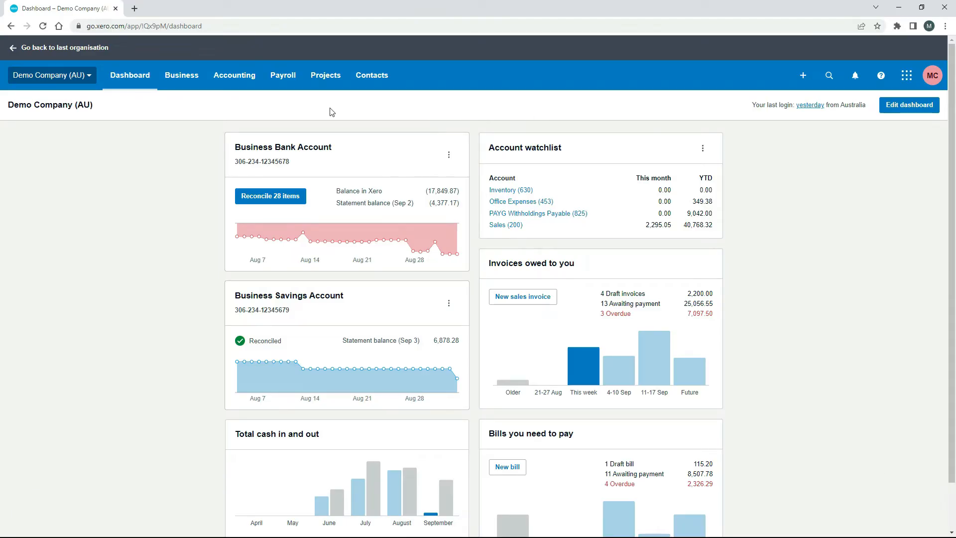
mouse_move(244, 166)
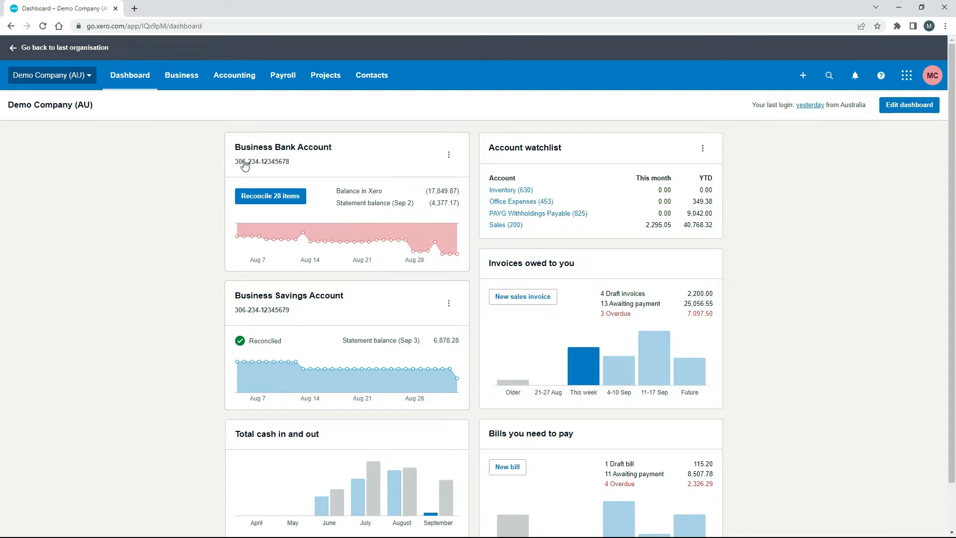
mouse_move(304, 151)
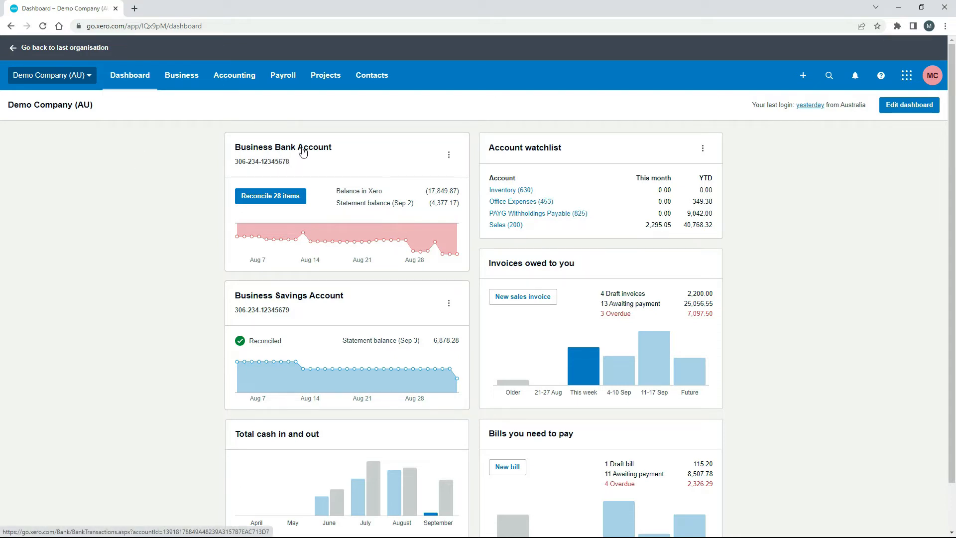
Open the Business Bank Account and show its Reconcile (28) statement lines.
click(283, 147)
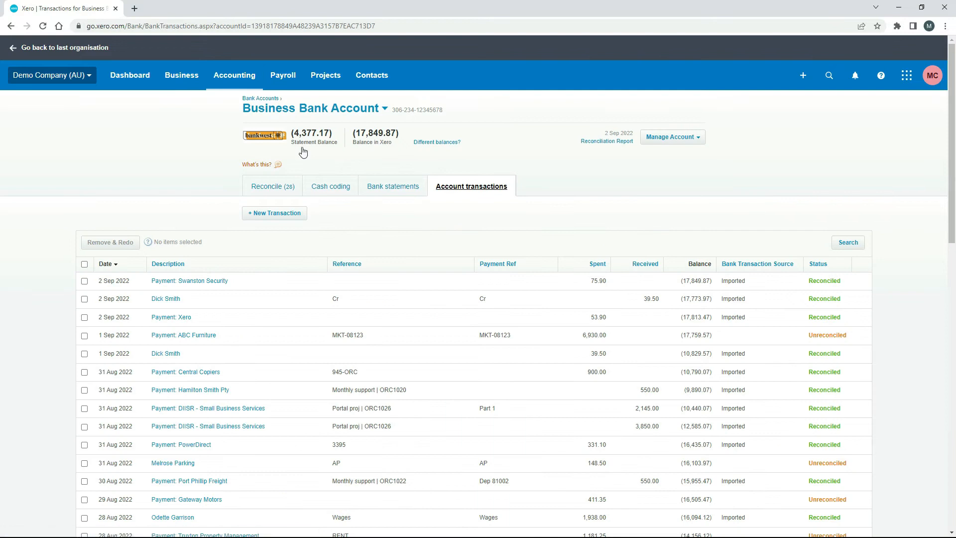
mouse_move(272, 189)
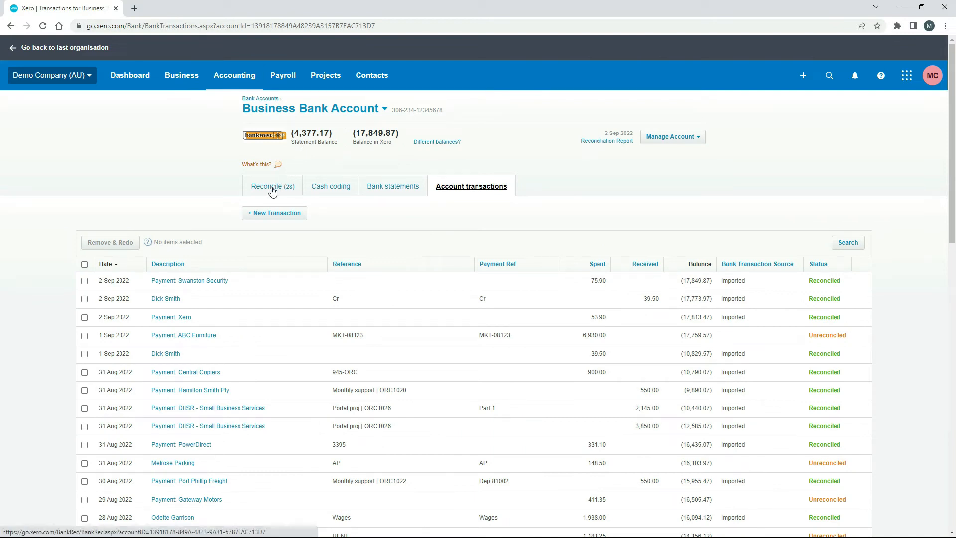
click(268, 186)
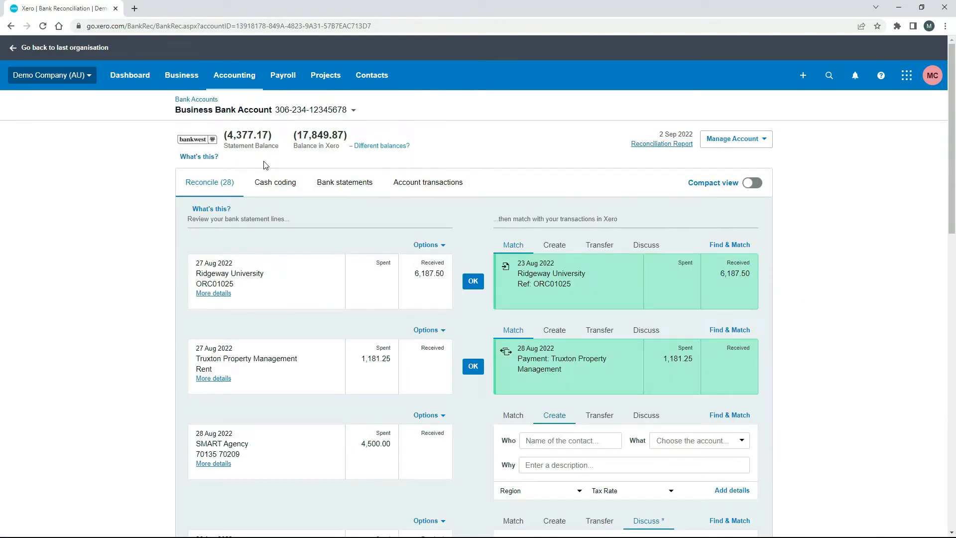
mouse_move(275, 182)
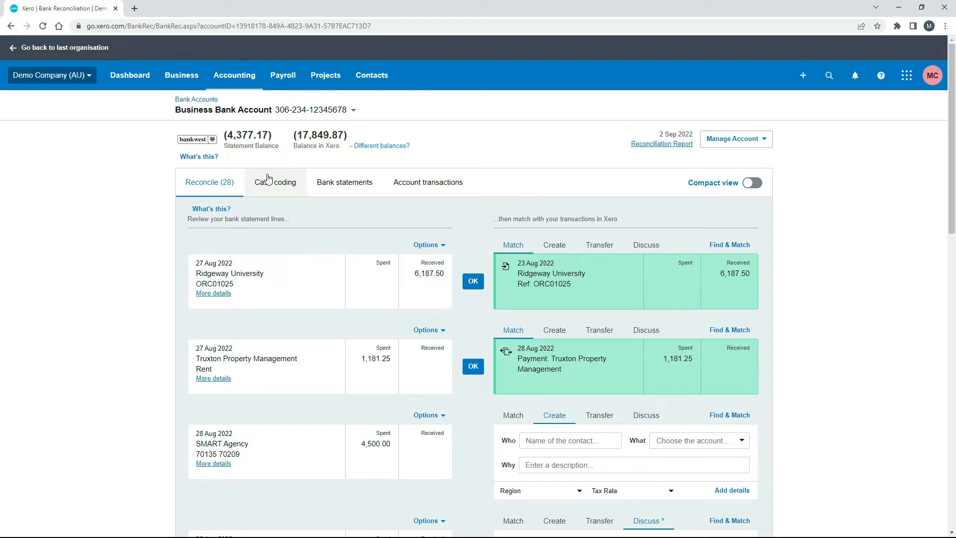
mouse_move(351, 237)
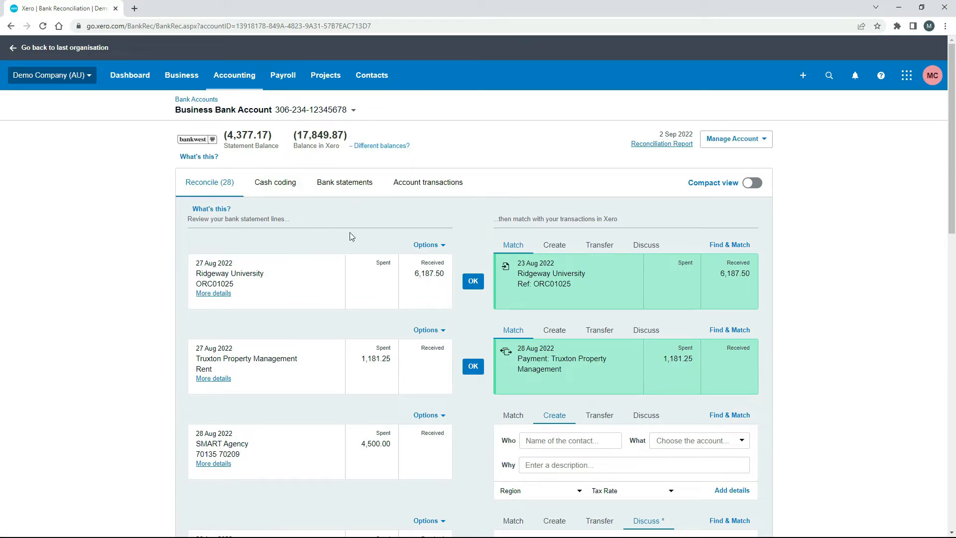
mouse_move(279, 239)
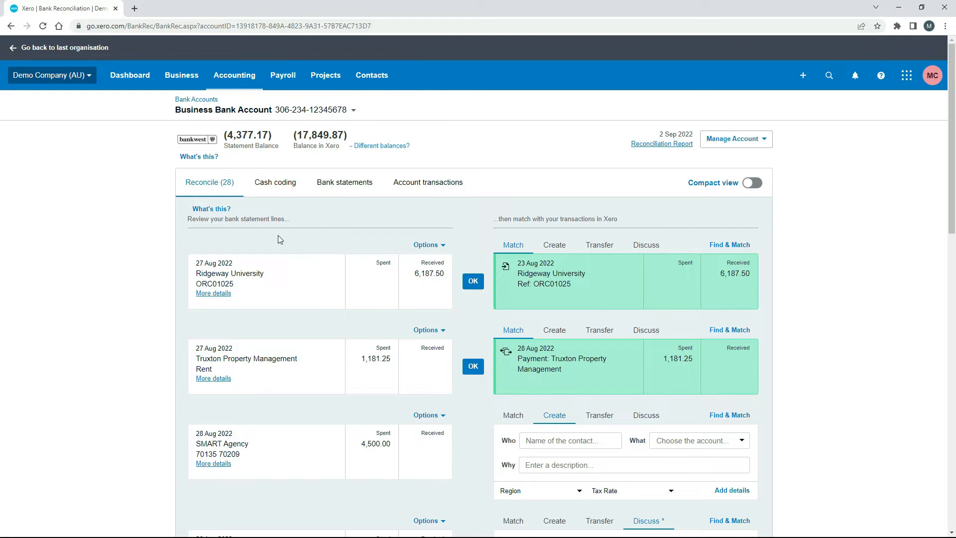
mouse_move(271, 241)
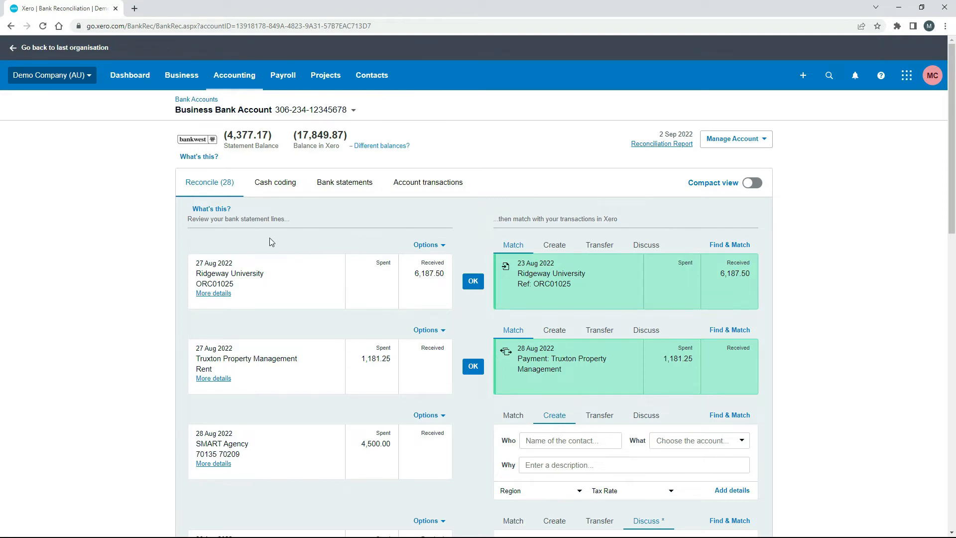
mouse_move(324, 244)
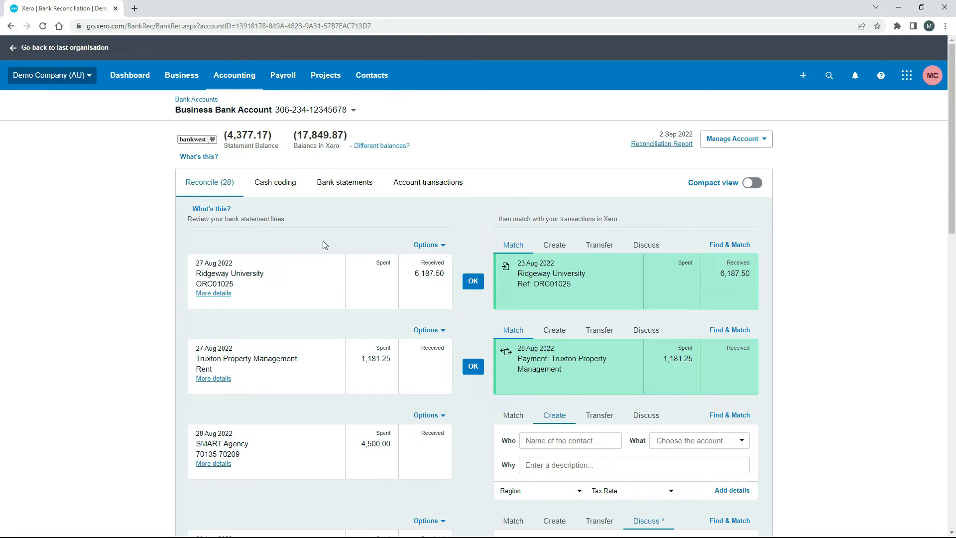
mouse_move(383, 282)
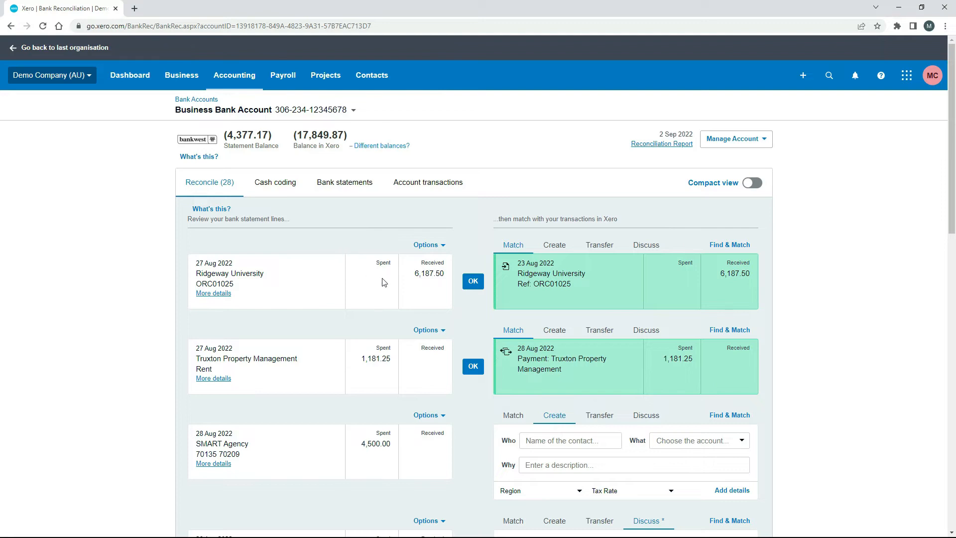
mouse_move(433, 288)
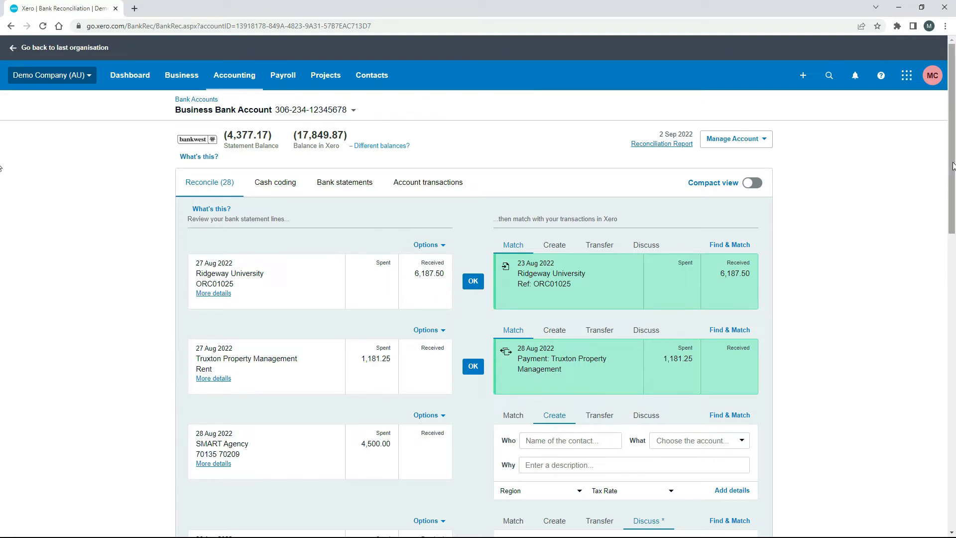
Scroll to the bottom of the reconcile list and move to page 2.
scroll(down, 3)
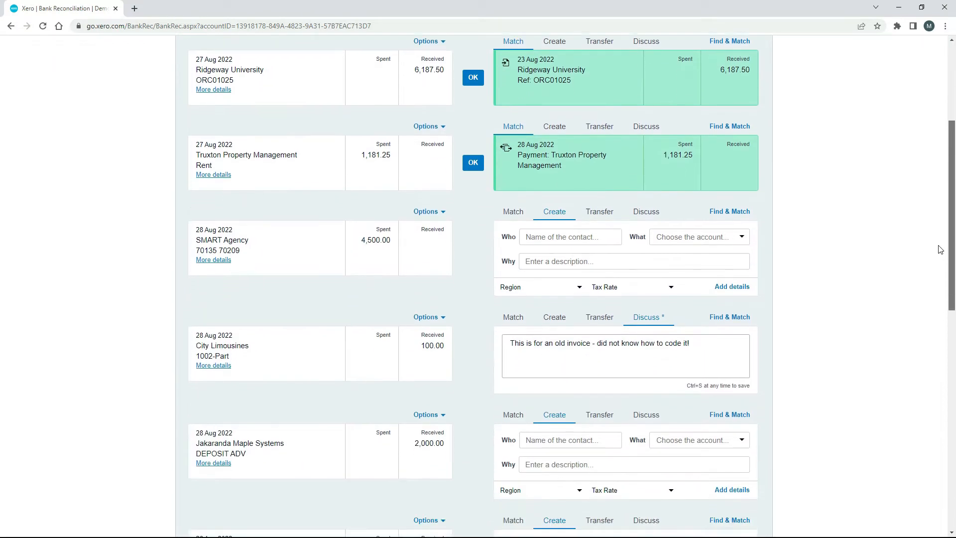
scroll(down, 3)
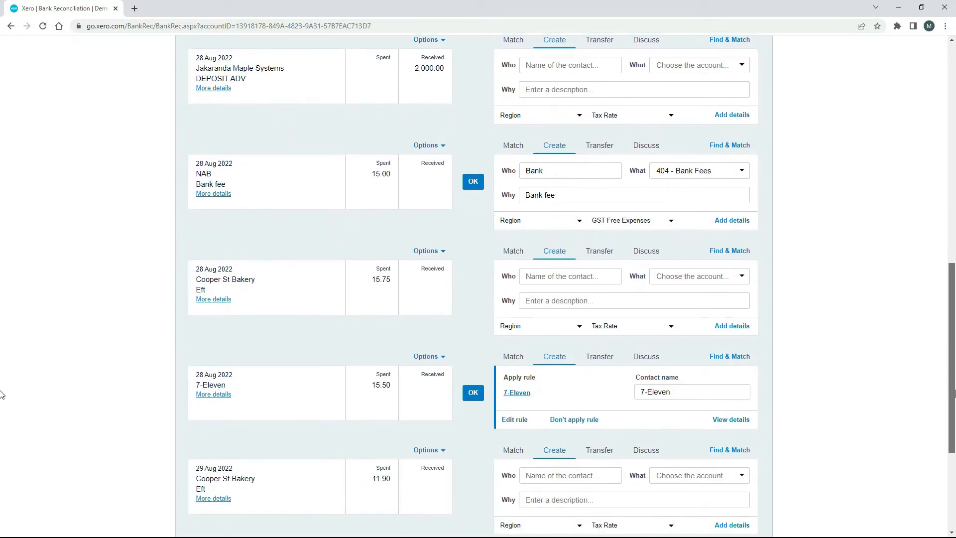
scroll(down, 3)
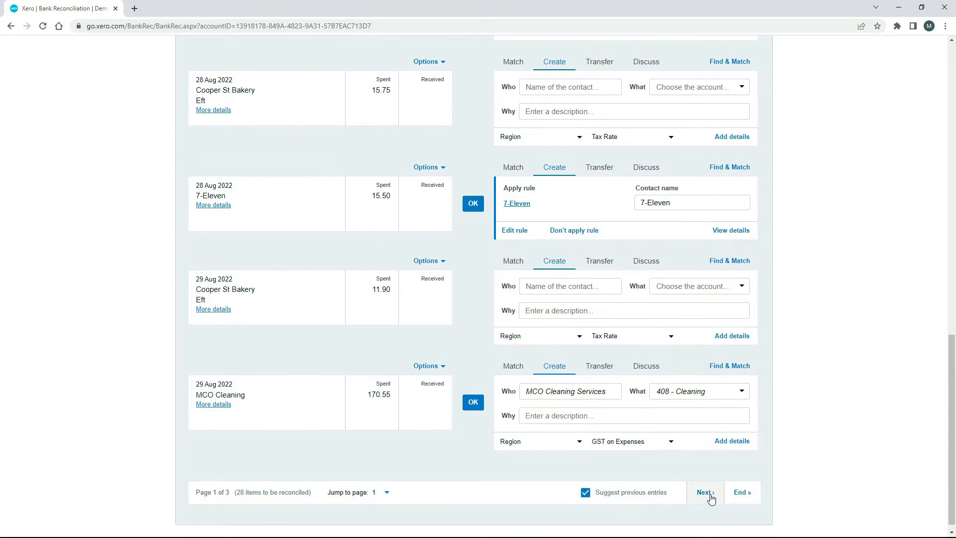
click(704, 492)
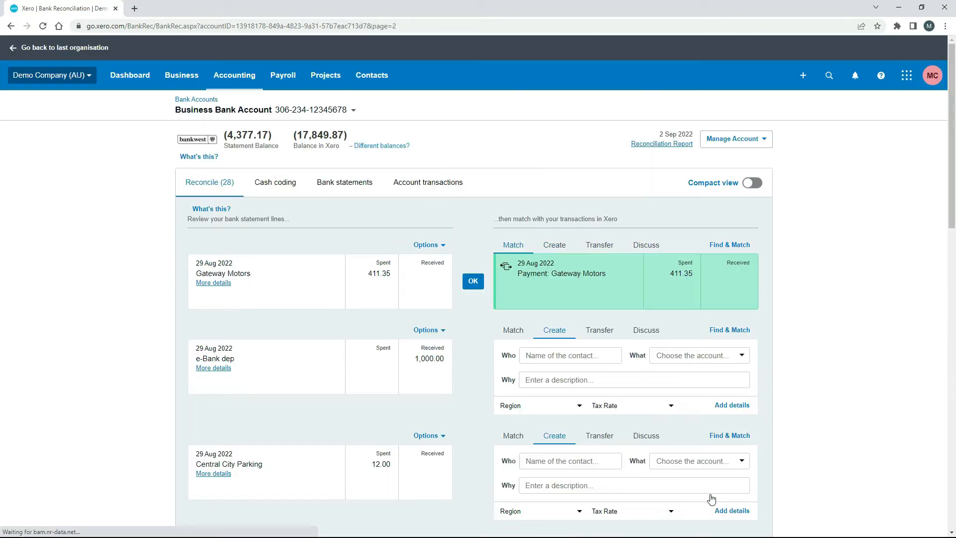
mouse_move(436, 369)
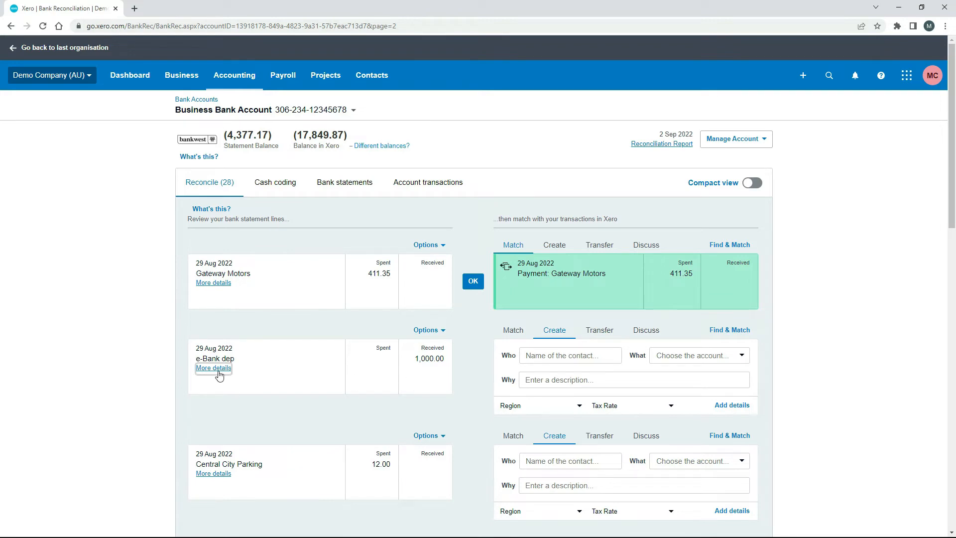
click(212, 367)
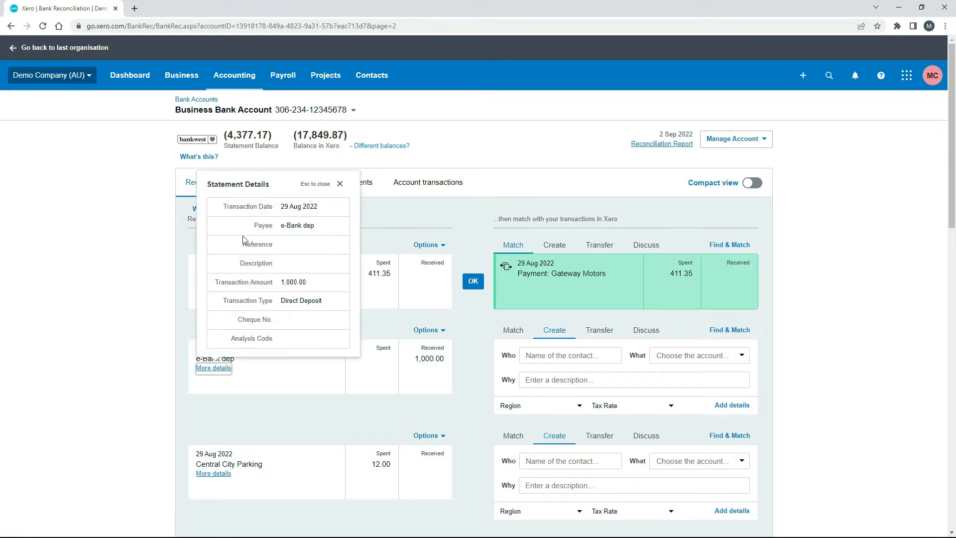
mouse_move(290, 225)
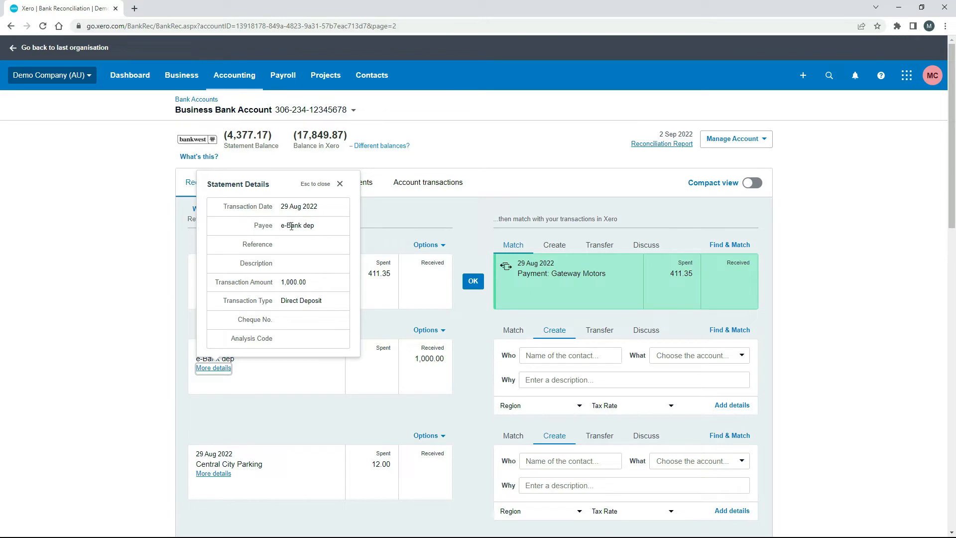
mouse_move(308, 236)
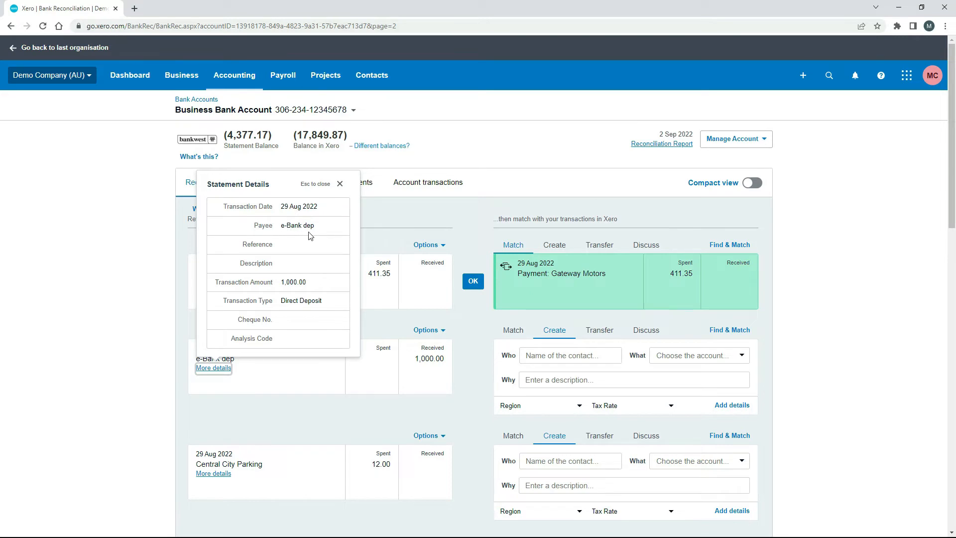
click(339, 184)
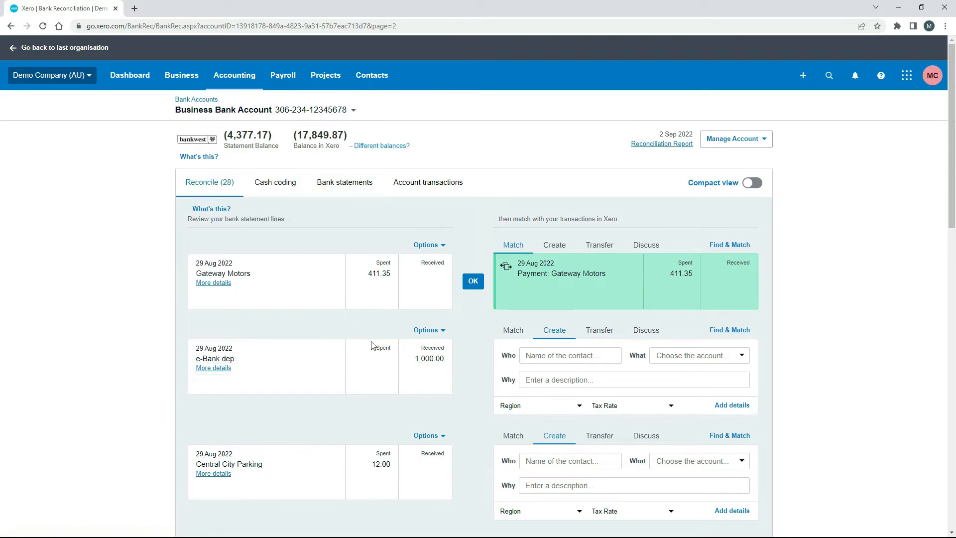
mouse_move(427, 372)
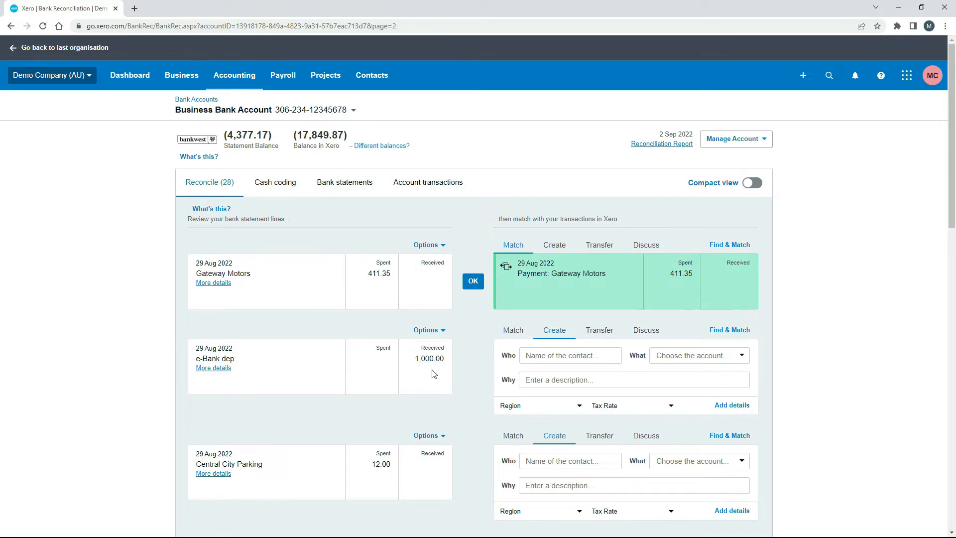
mouse_move(461, 351)
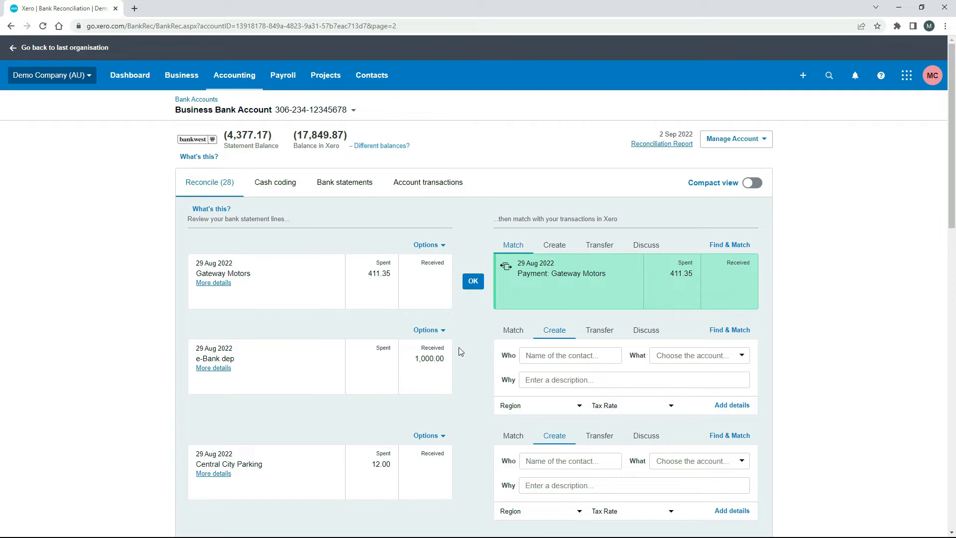
mouse_move(437, 402)
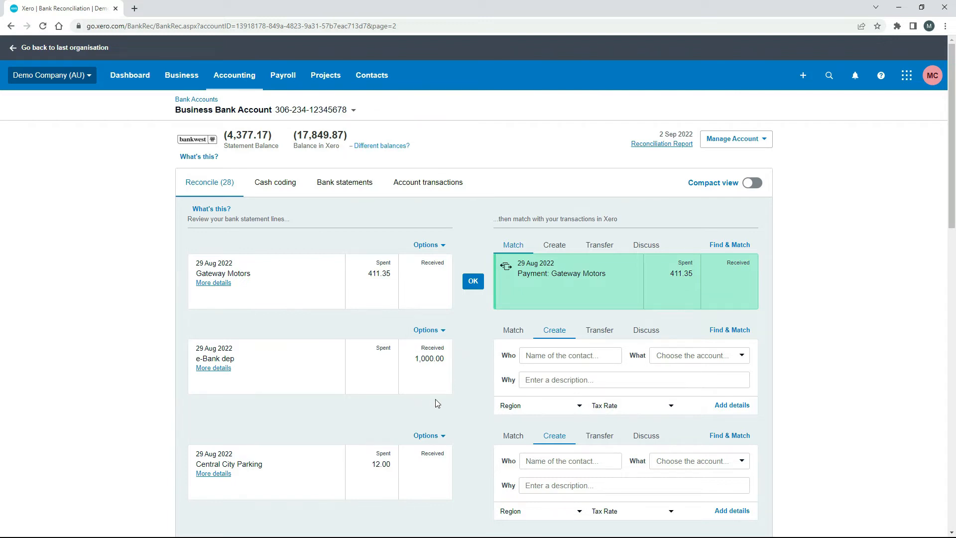
mouse_move(451, 372)
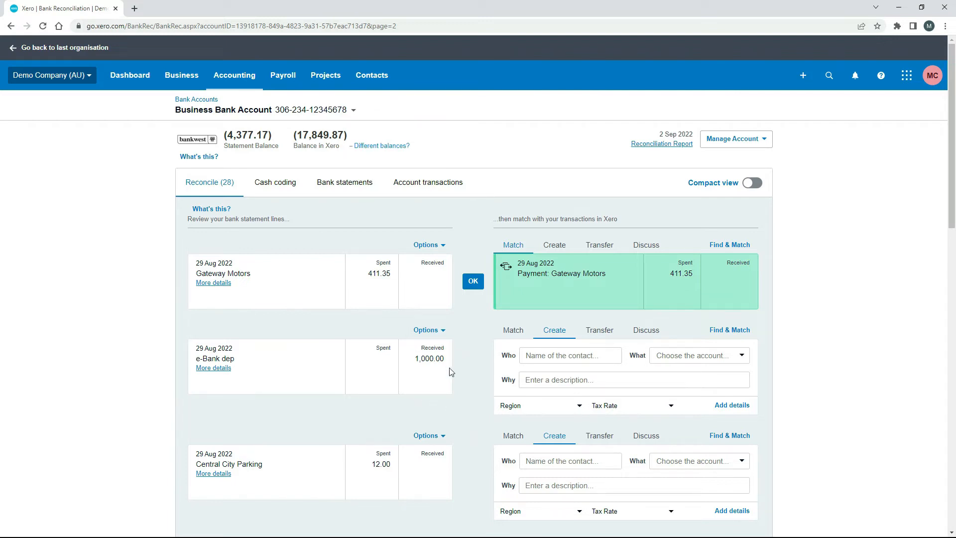
mouse_move(552, 345)
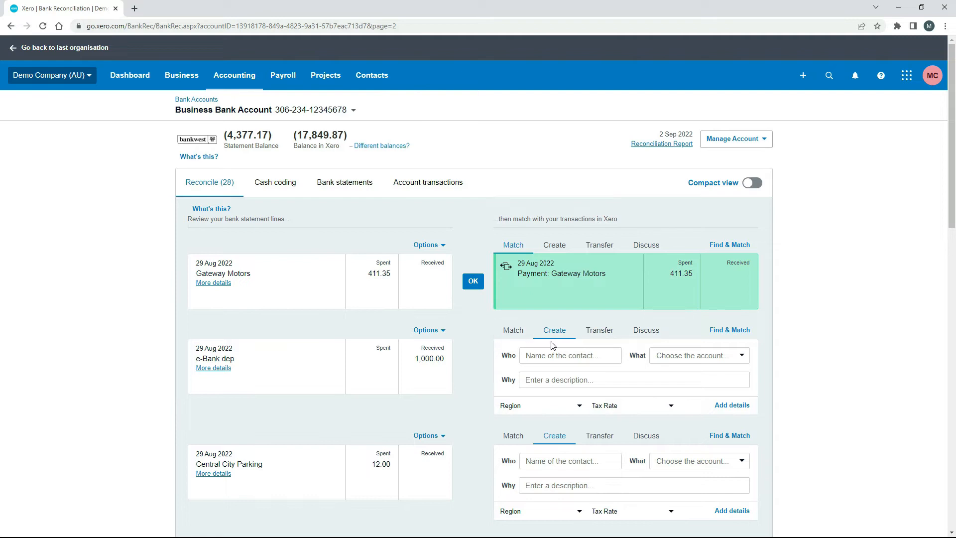
mouse_move(599, 330)
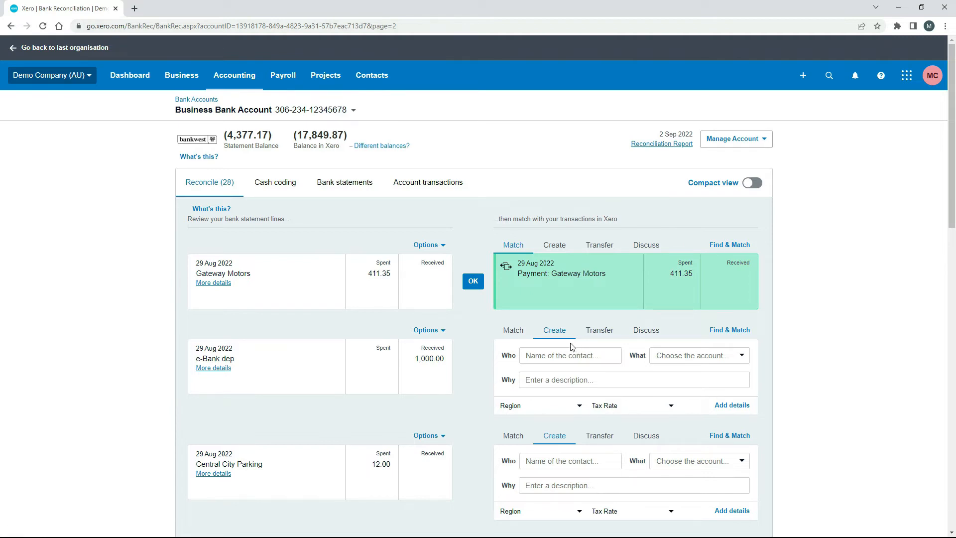
mouse_move(514, 364)
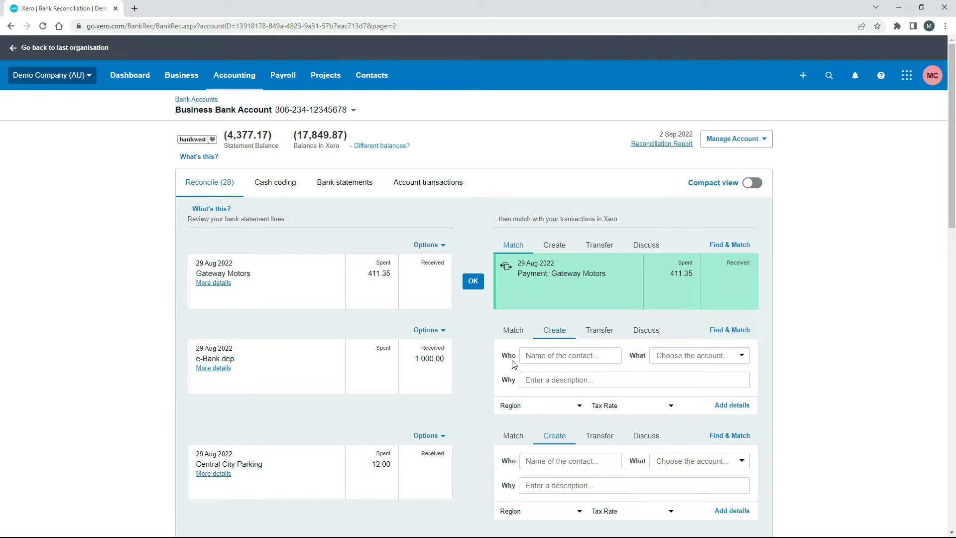
text(Mark Cunningham)
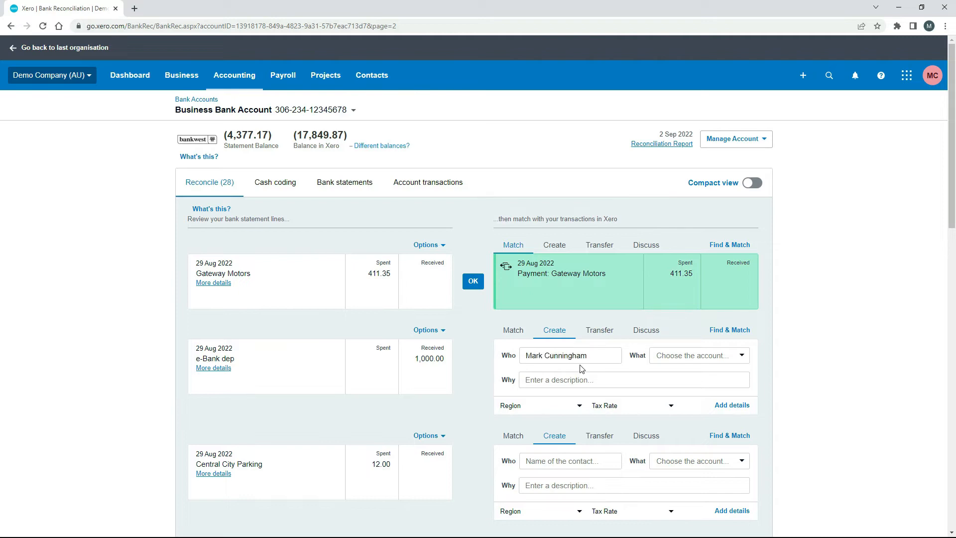
mouse_move(542, 371)
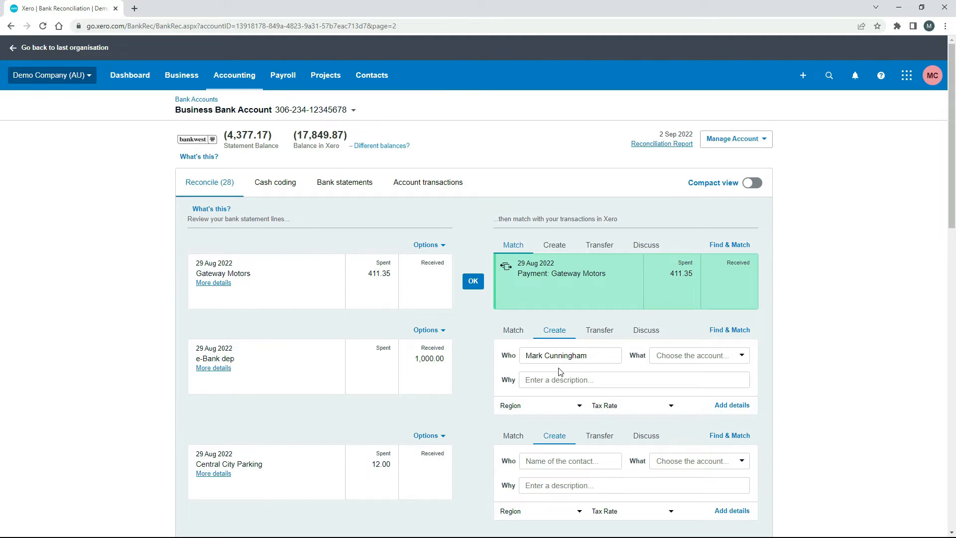
mouse_move(614, 372)
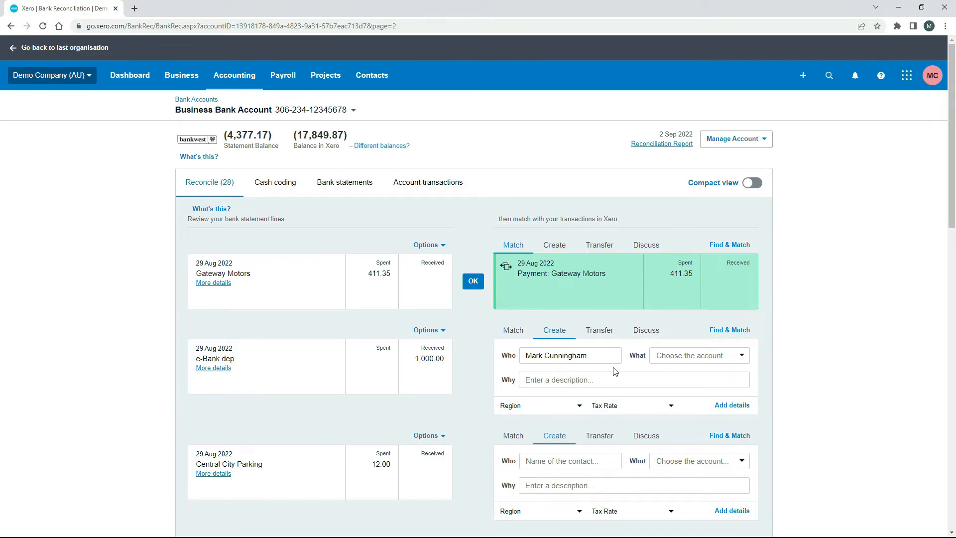
mouse_move(698, 372)
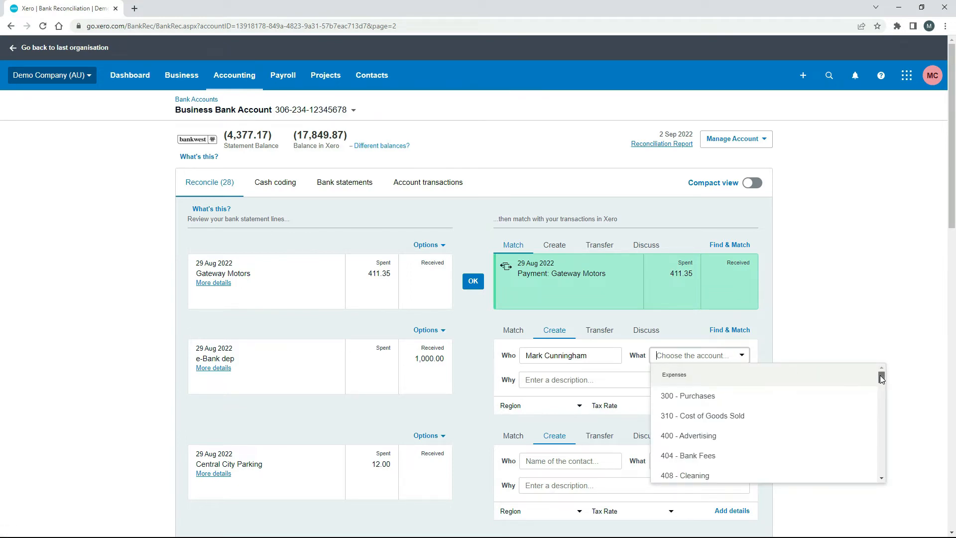
scroll(down, 3)
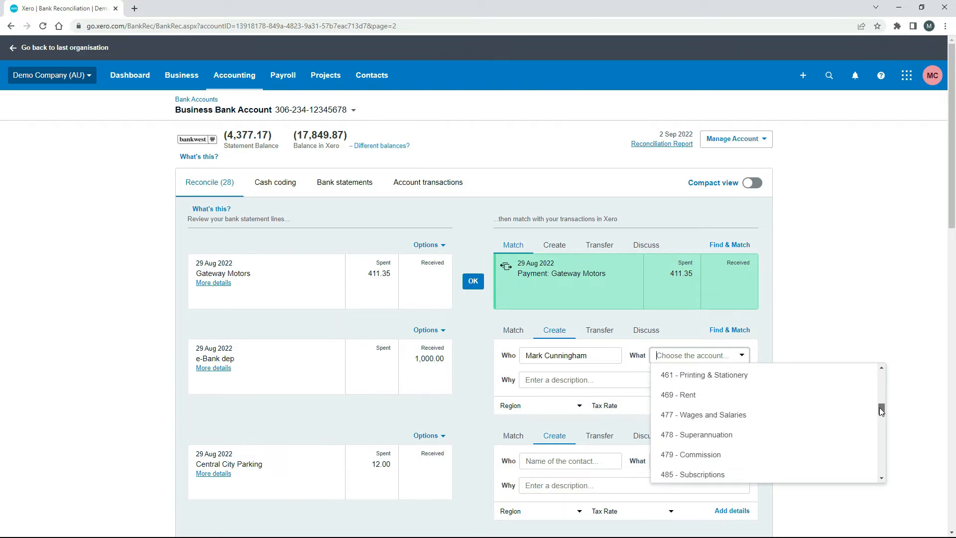
scroll(down, 3)
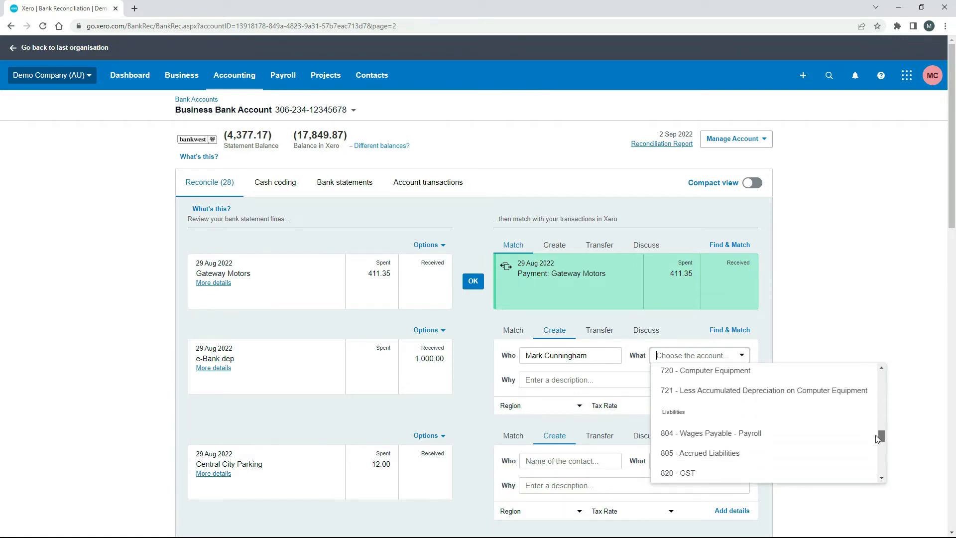
scroll(down, 3)
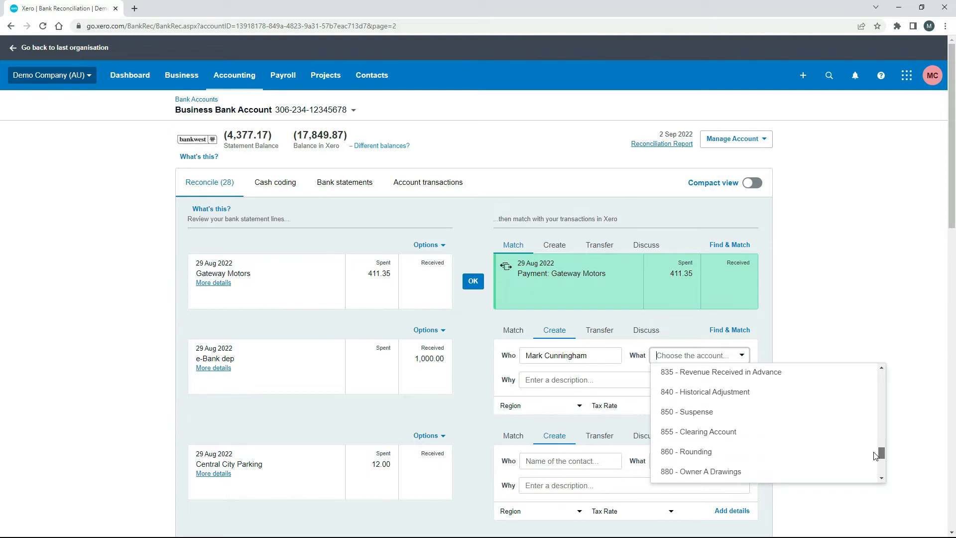
scroll(down, 3)
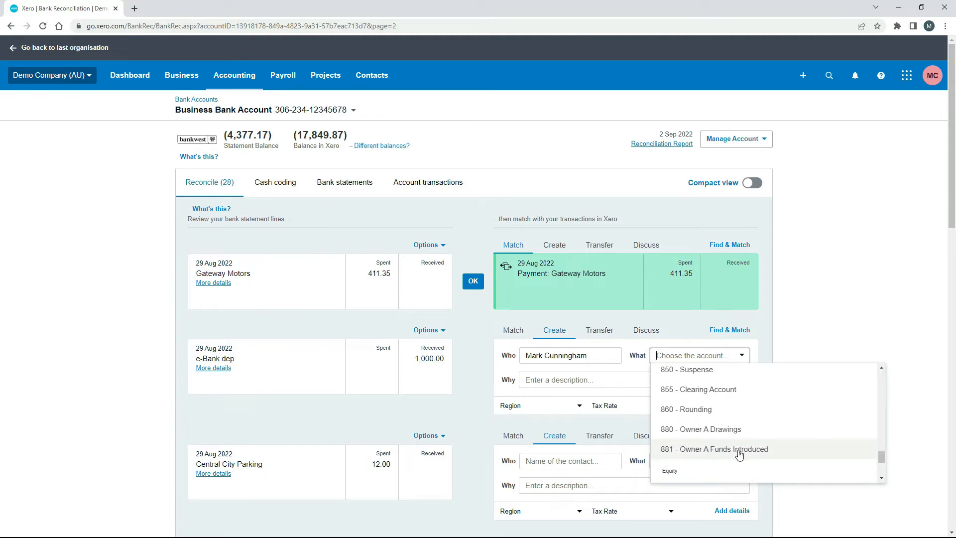
click(714, 449)
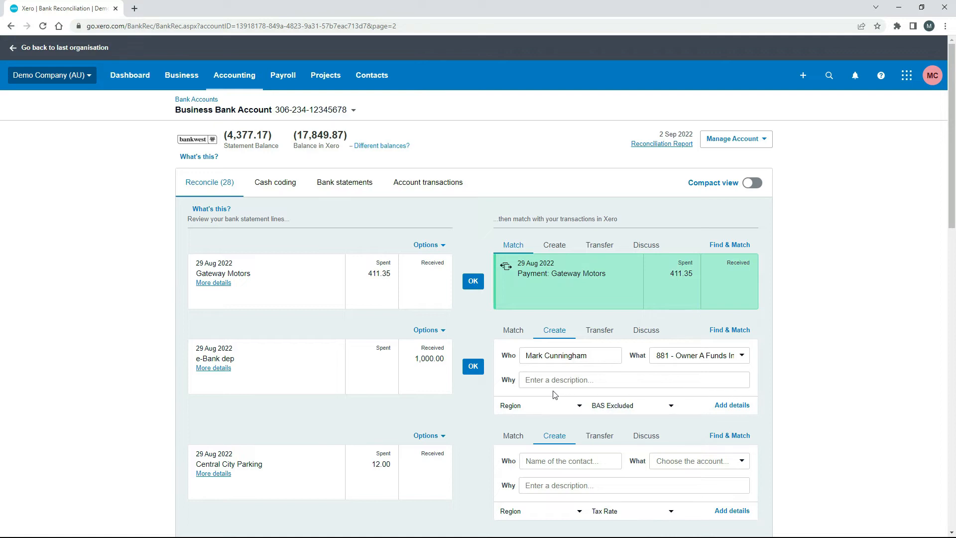
text(Owner funds deposited into the business)
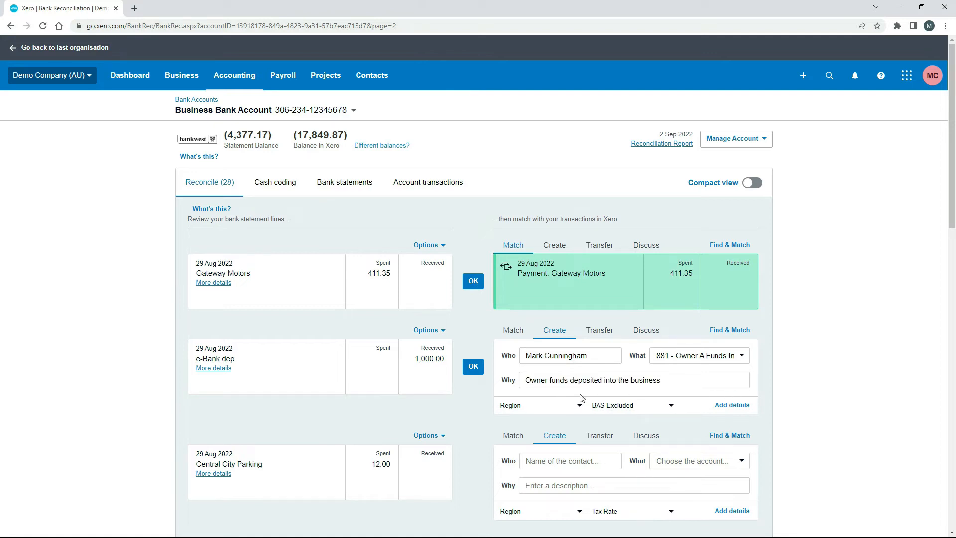
mouse_move(538, 397)
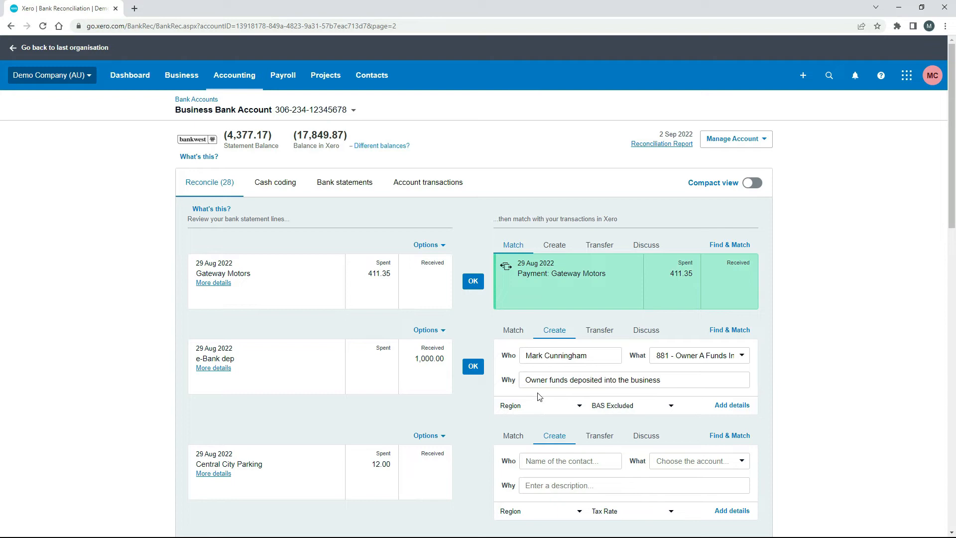
mouse_move(646, 393)
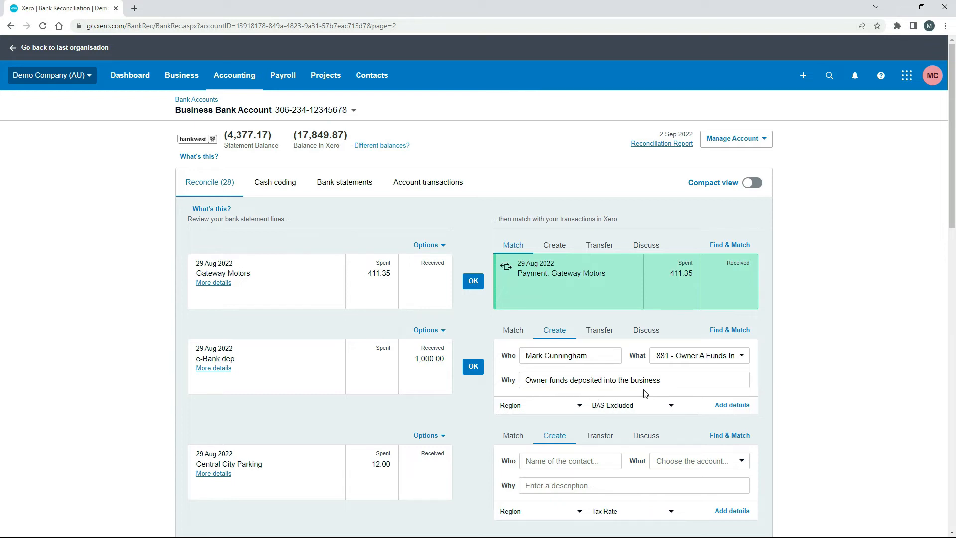
mouse_move(556, 397)
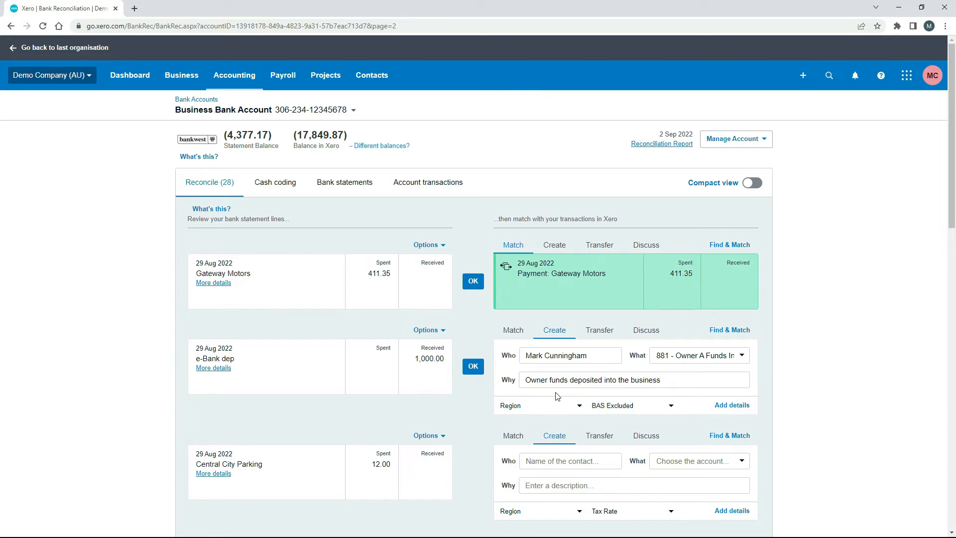
mouse_move(562, 397)
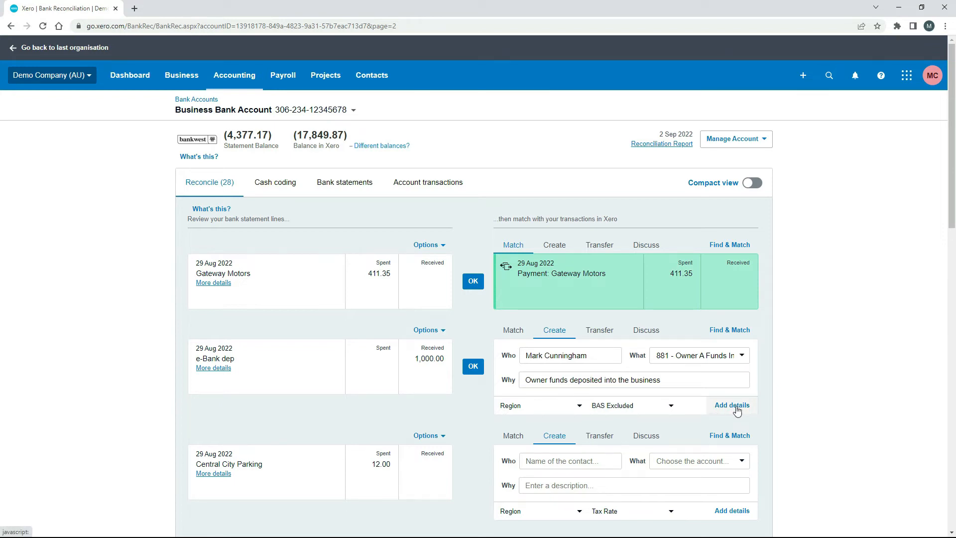
Open the deposit's full transaction form and keep amounts Tax Inclusive with BAS Excluded tax.
click(731, 405)
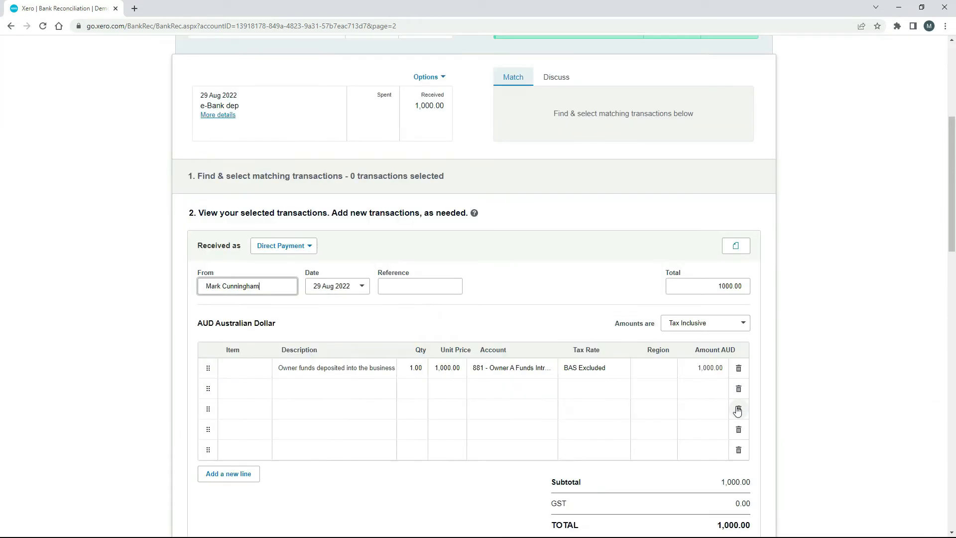
scroll(down, 3)
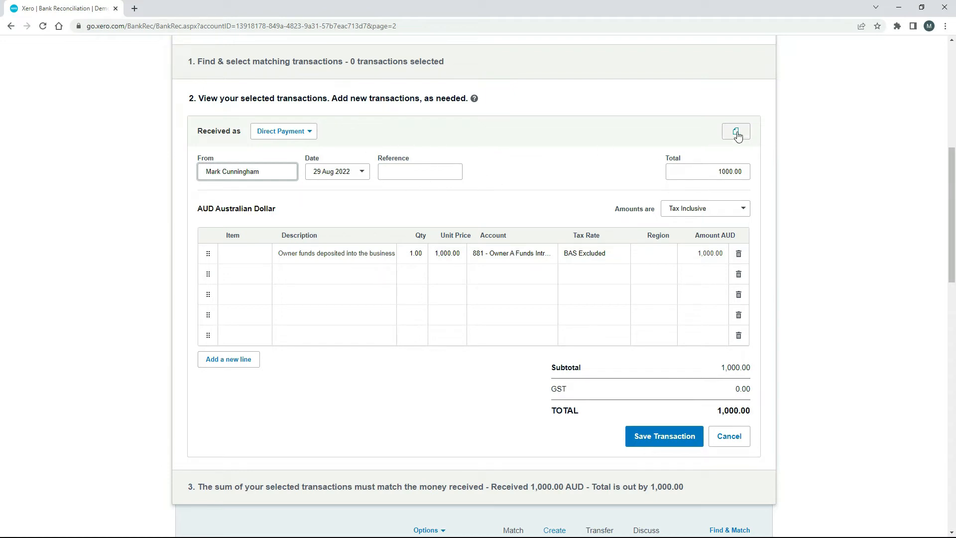
click(736, 131)
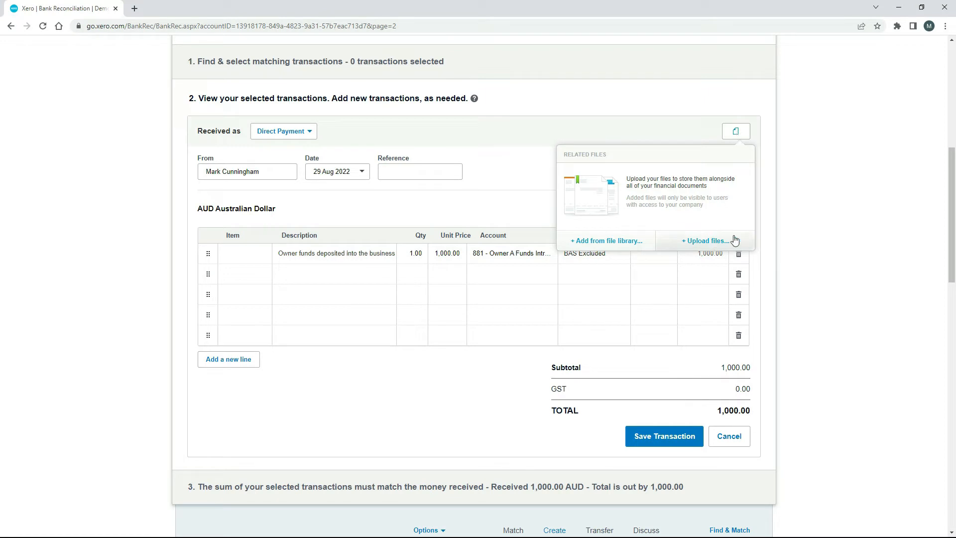
click(386, 310)
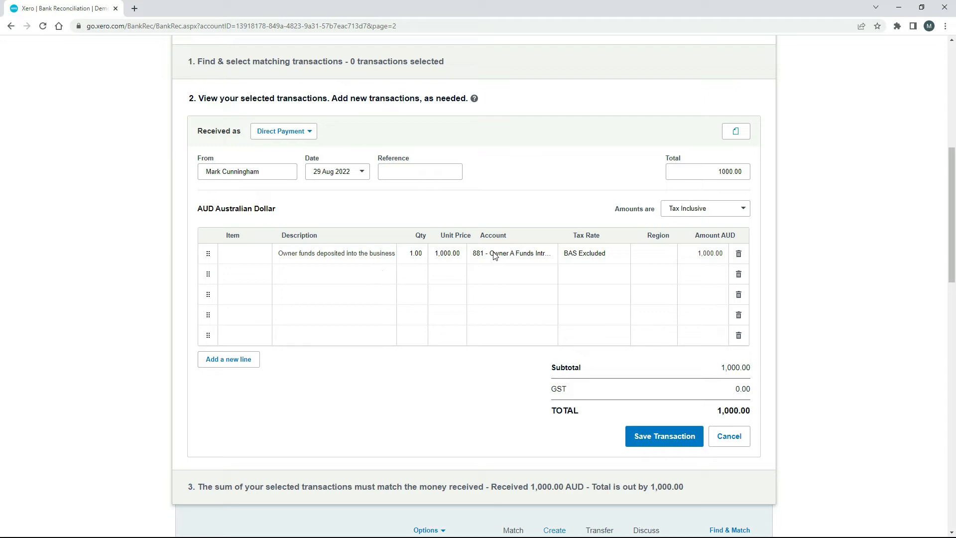
mouse_move(498, 284)
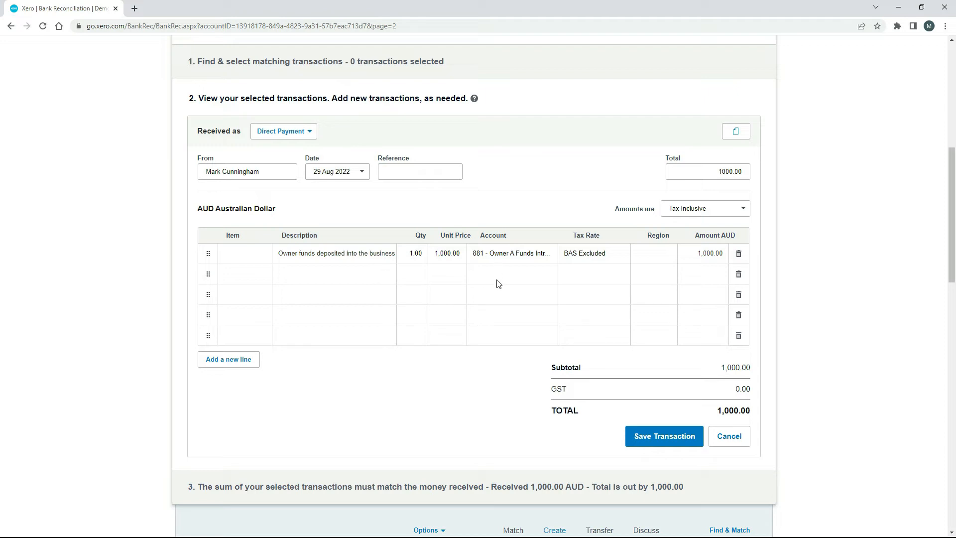
mouse_move(664, 220)
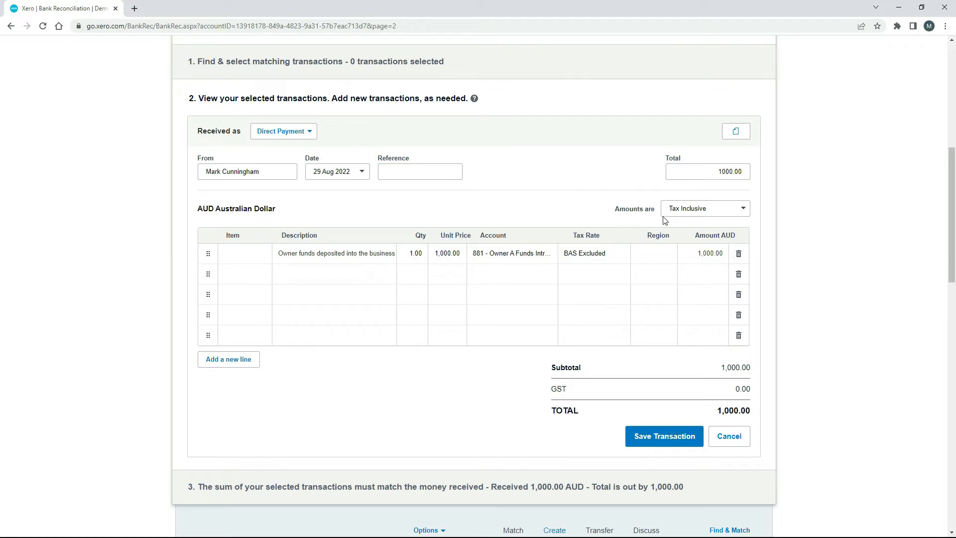
click(704, 208)
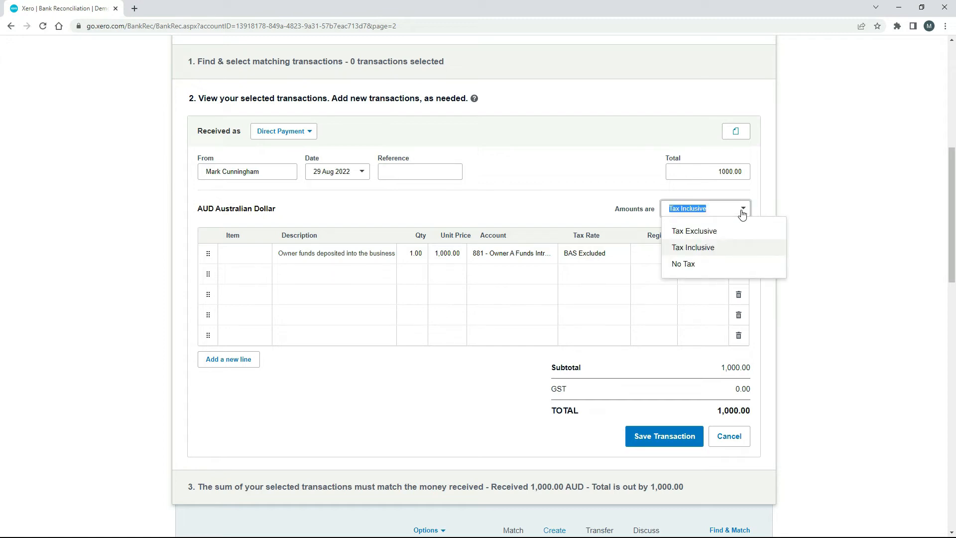
click(693, 247)
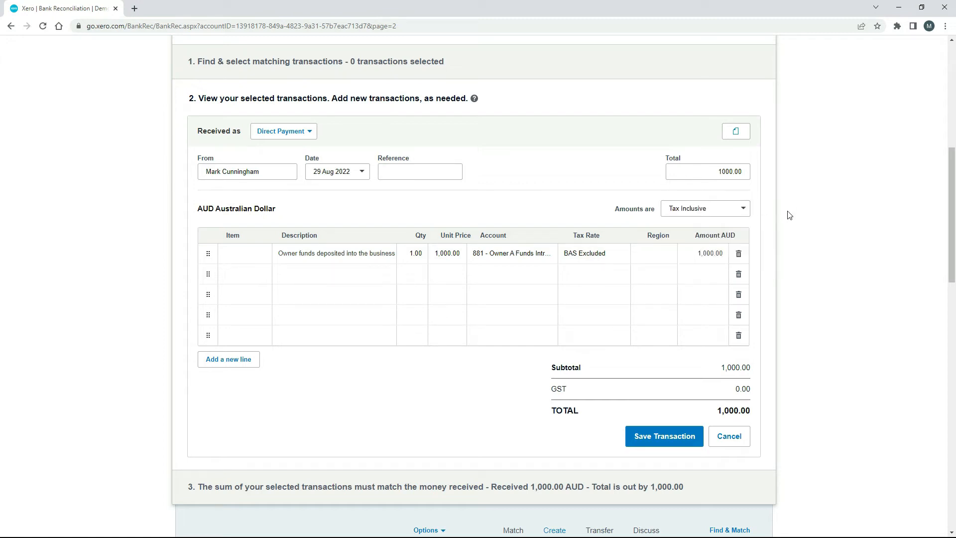
mouse_move(620, 245)
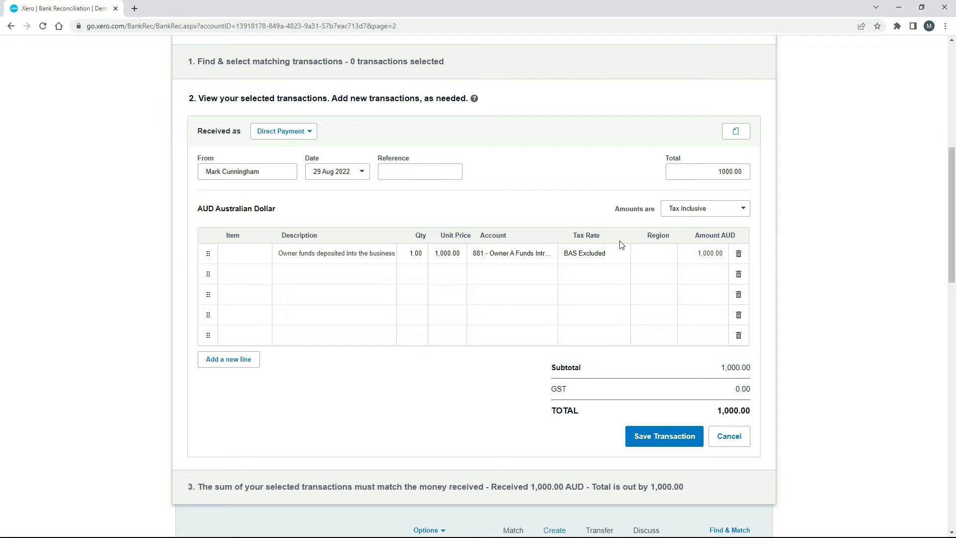
mouse_move(568, 266)
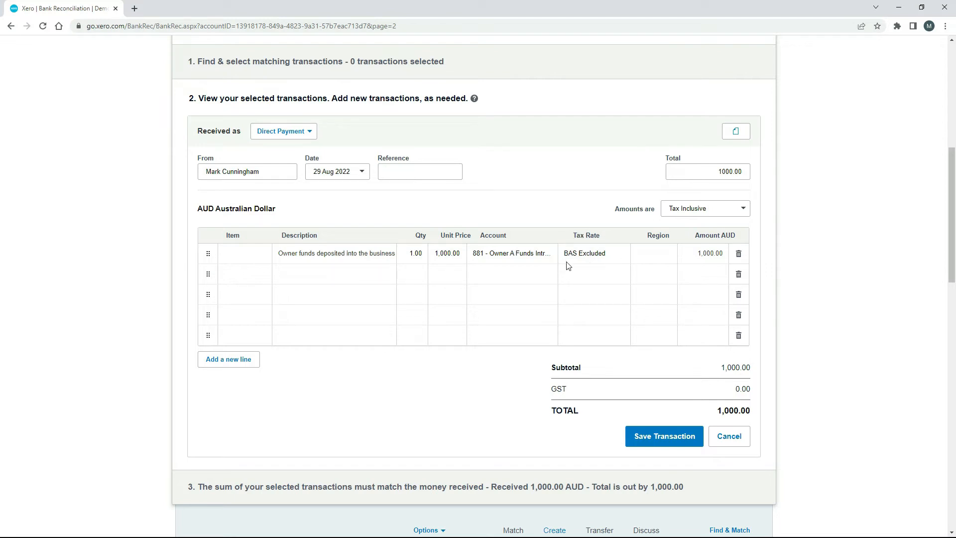
mouse_move(462, 378)
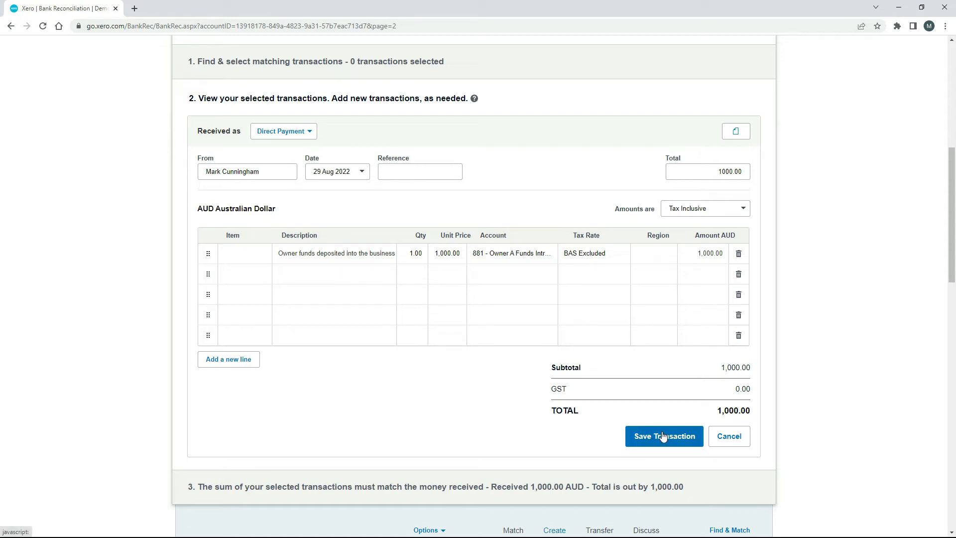
Save the e-Bank dep transaction and return to the top of the 27-line list.
click(663, 436)
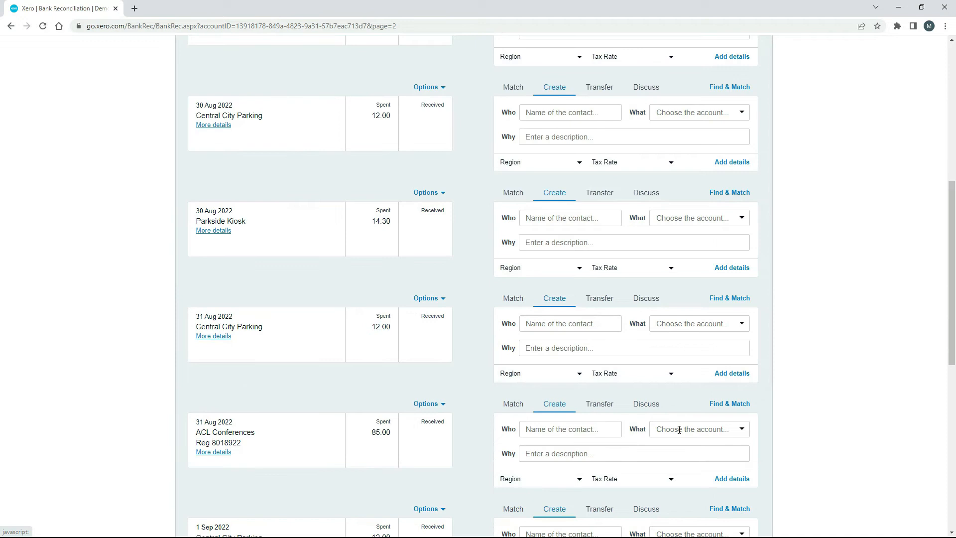
scroll(up, 3)
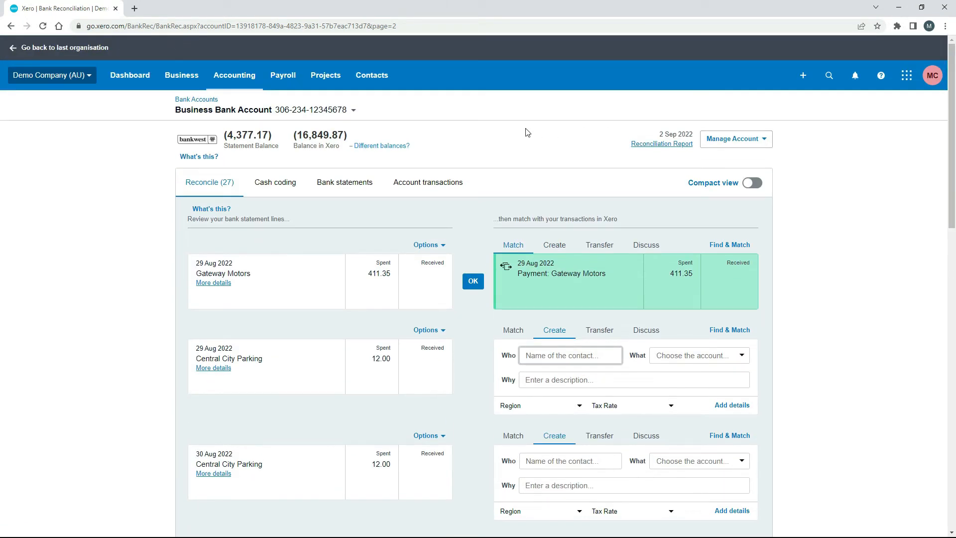
mouse_move(427, 112)
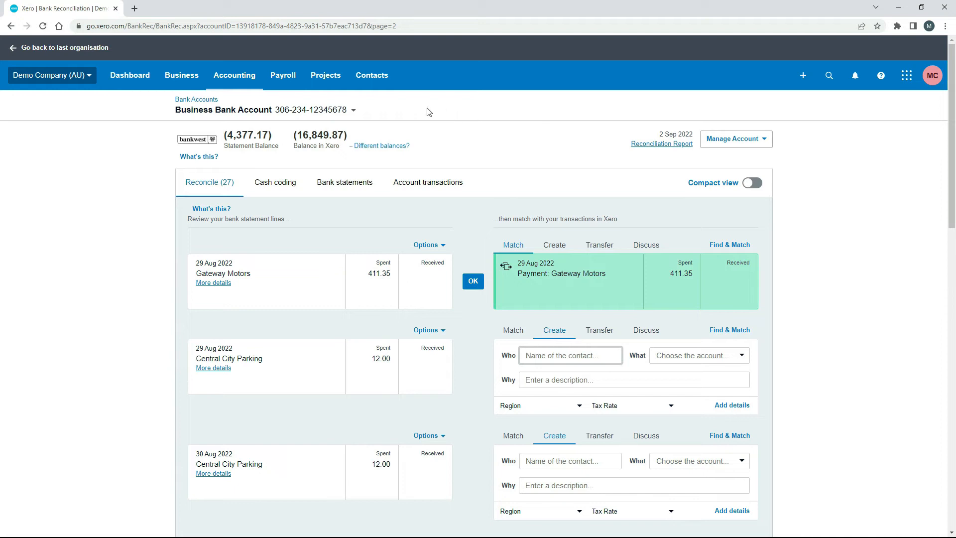
Open Chart of accounts on Liabilities and find 881 Owner A Funds Introduced at 1,000.00.
click(234, 75)
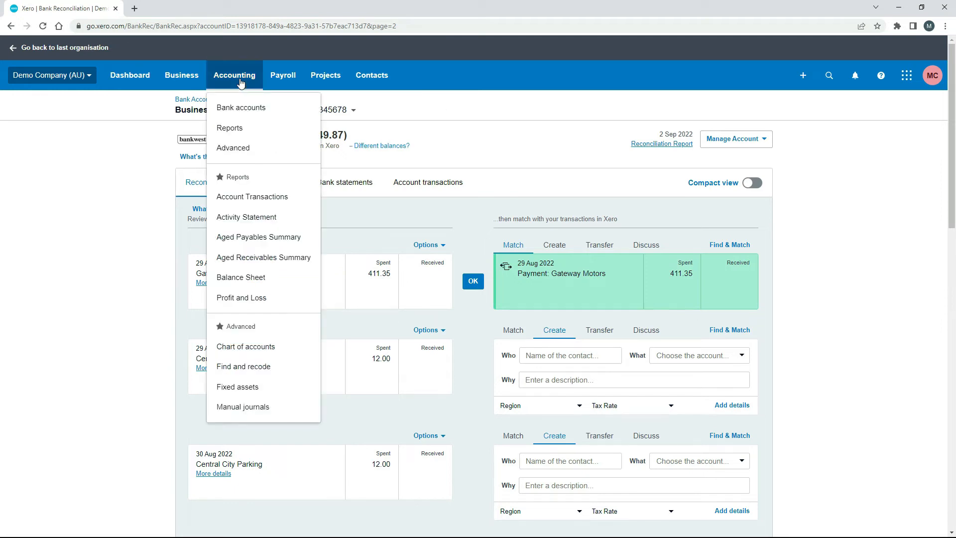
click(245, 347)
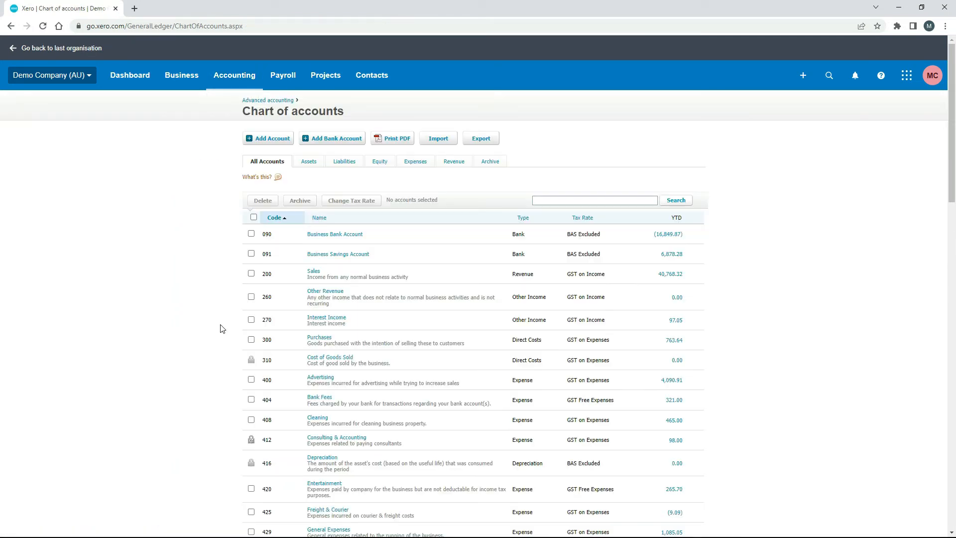
click(344, 161)
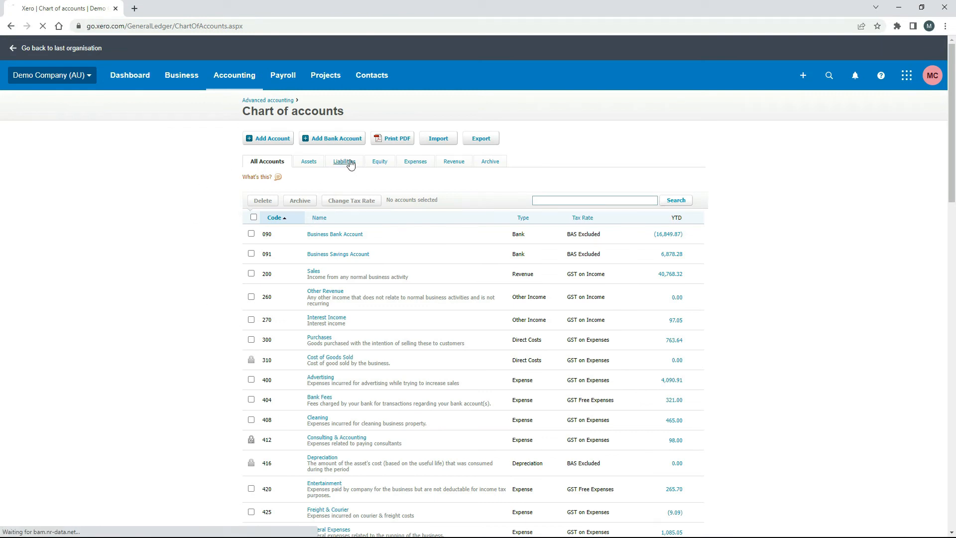
click(343, 161)
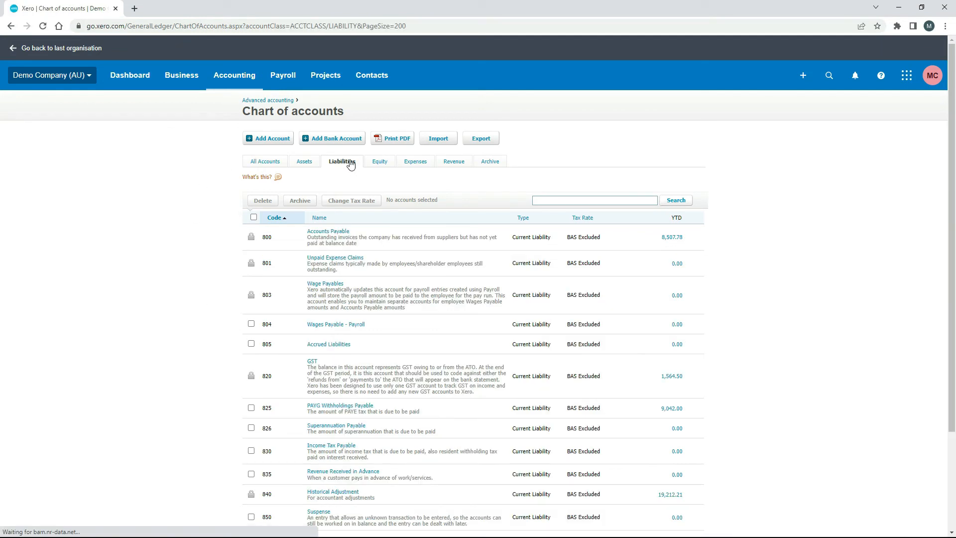
scroll(down, 3)
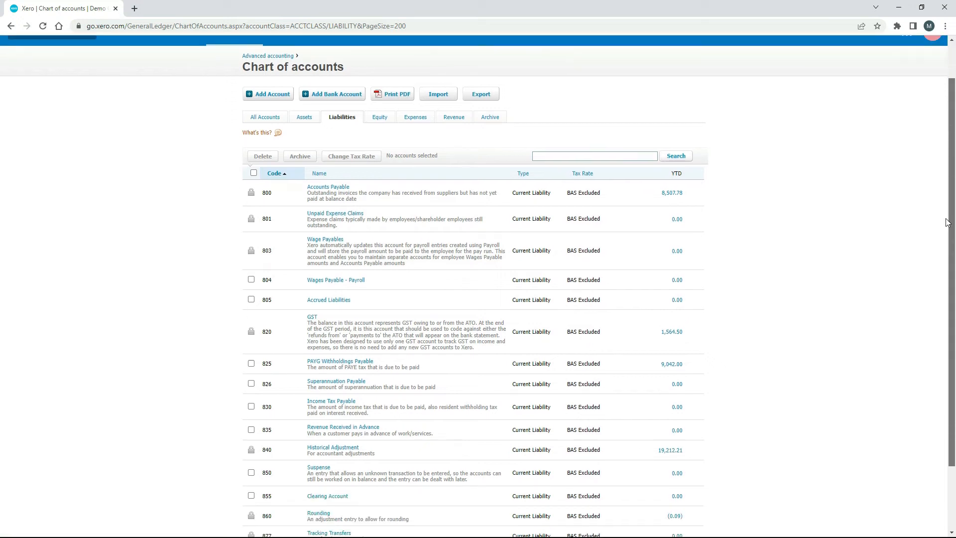
scroll(down, 3)
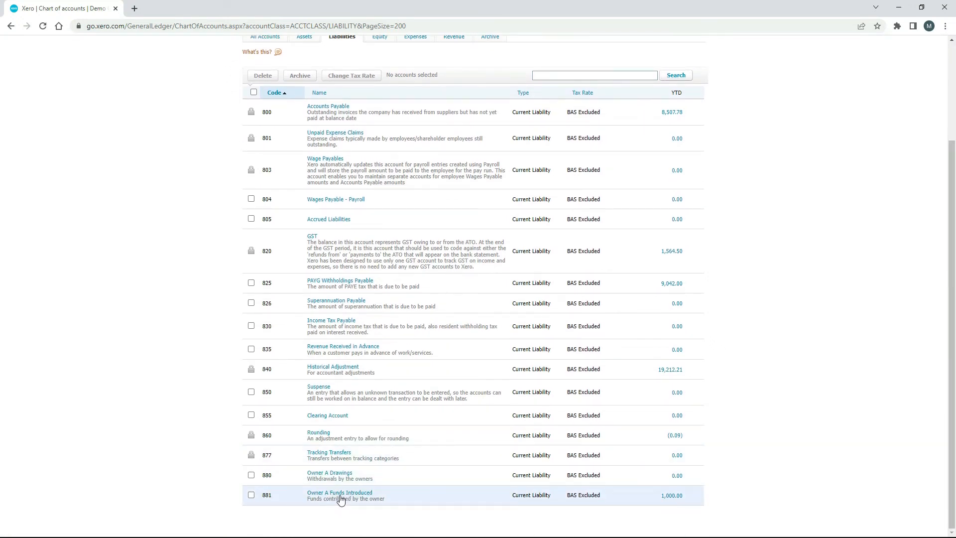
mouse_move(339, 493)
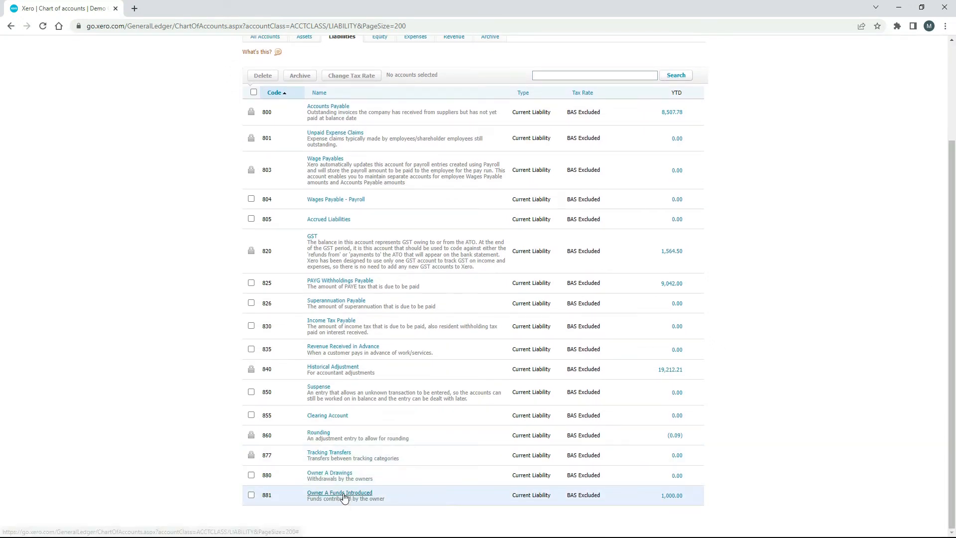
click(339, 492)
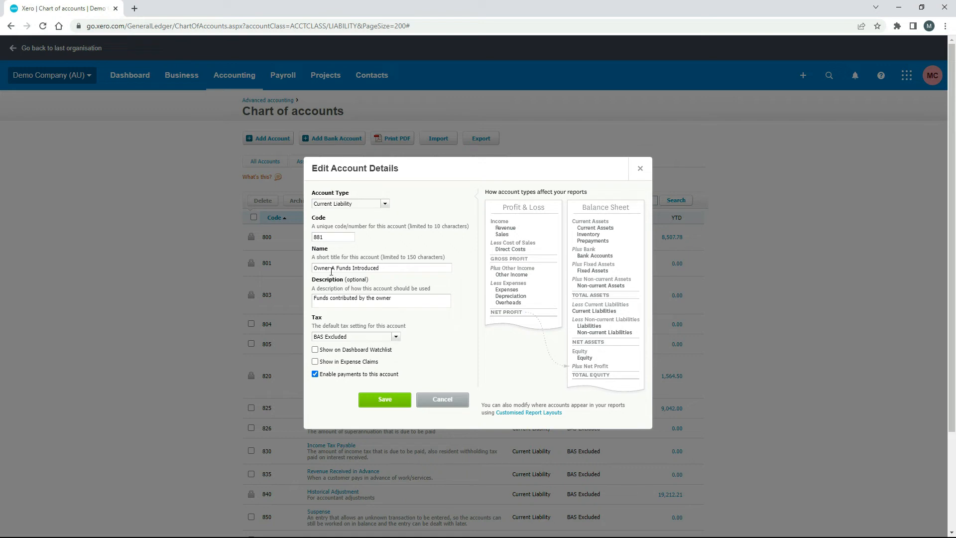
click(333, 268)
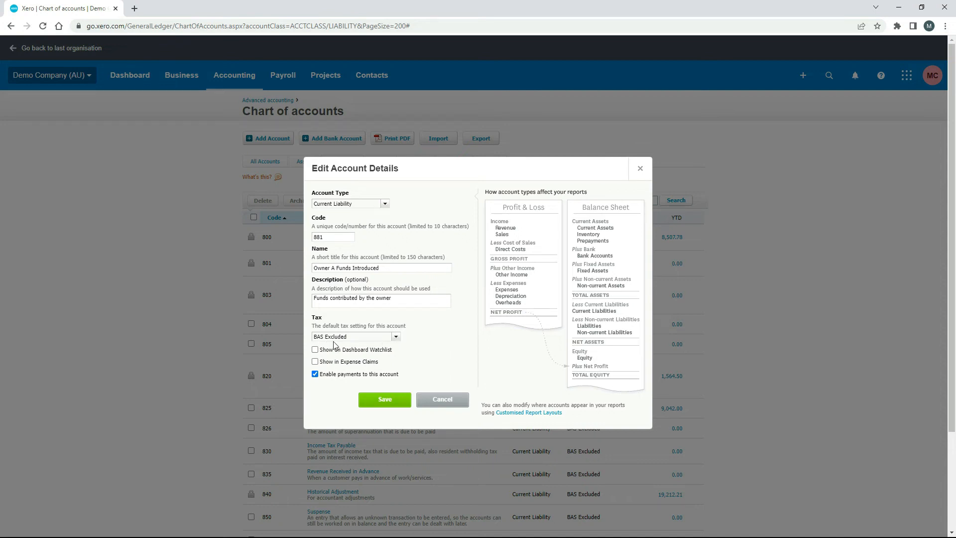
click(396, 337)
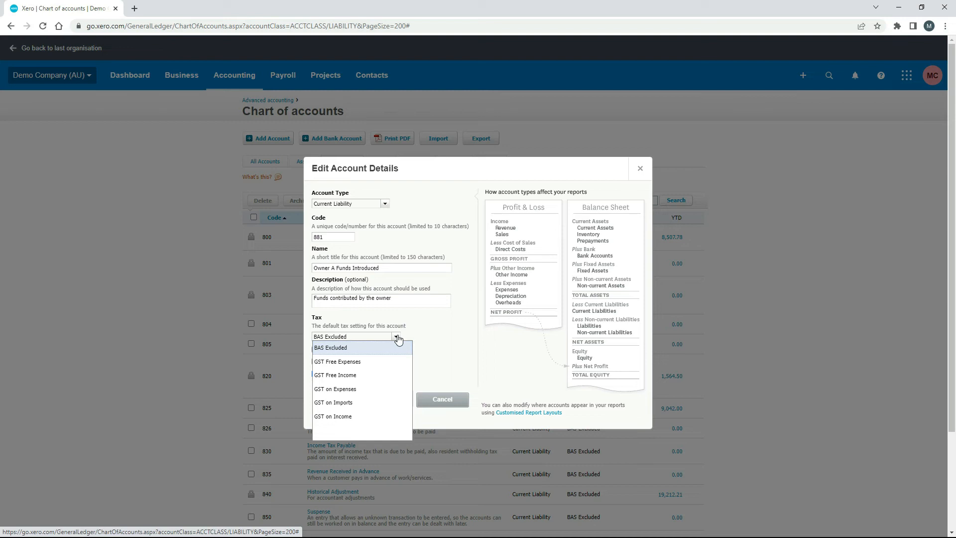
click(348, 347)
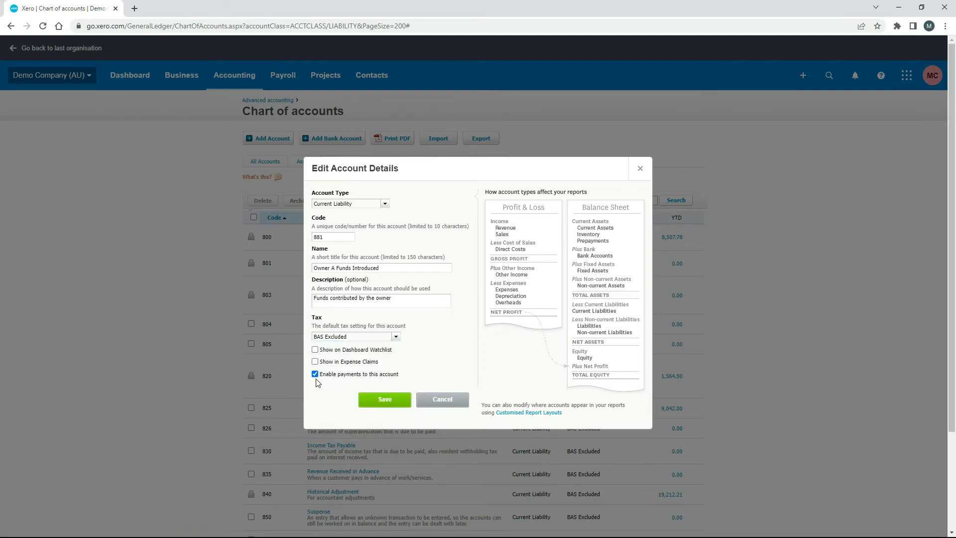
mouse_move(342, 383)
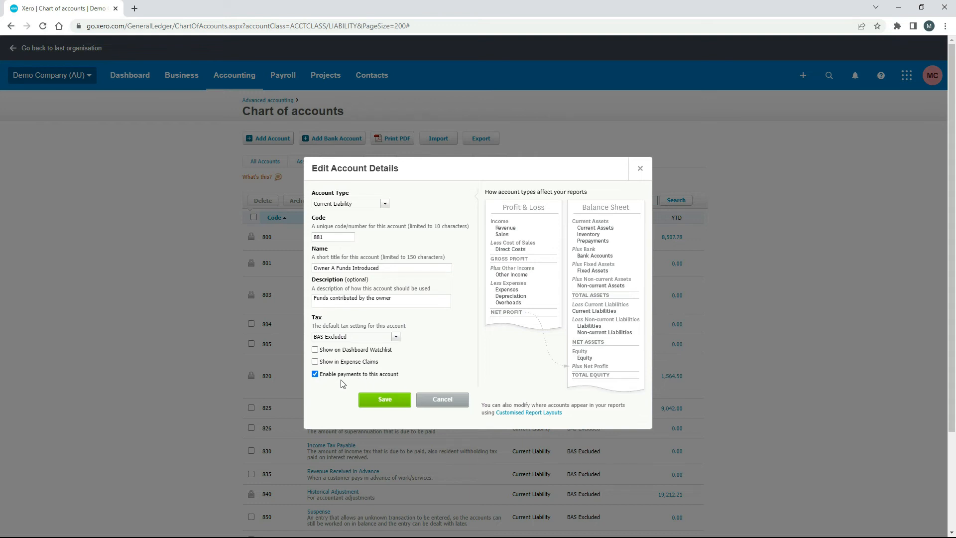
mouse_move(320, 385)
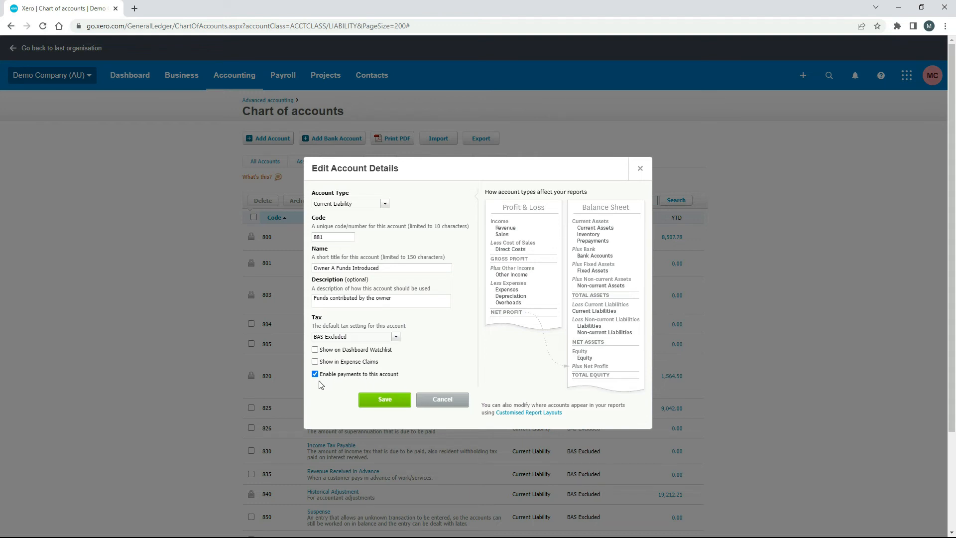
mouse_move(331, 386)
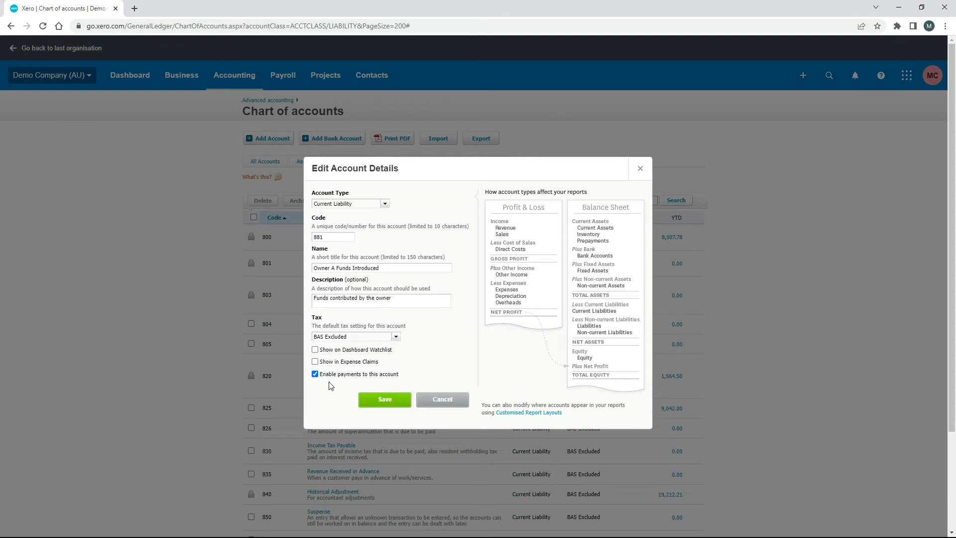
mouse_move(340, 383)
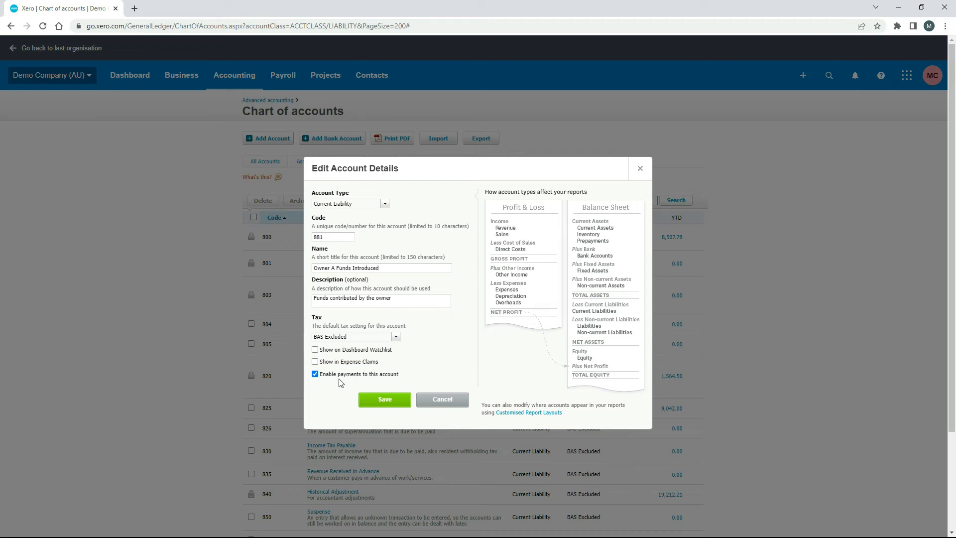
mouse_move(328, 385)
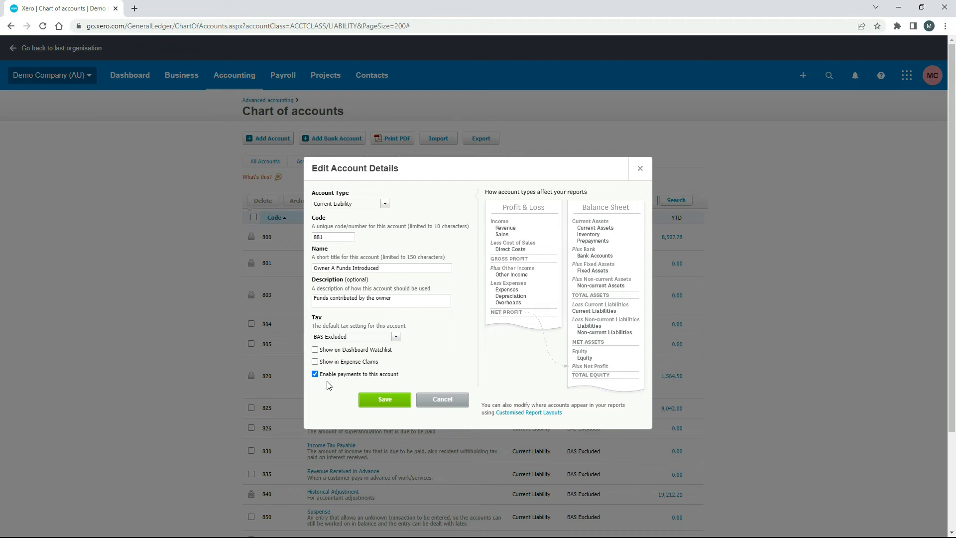
mouse_move(454, 372)
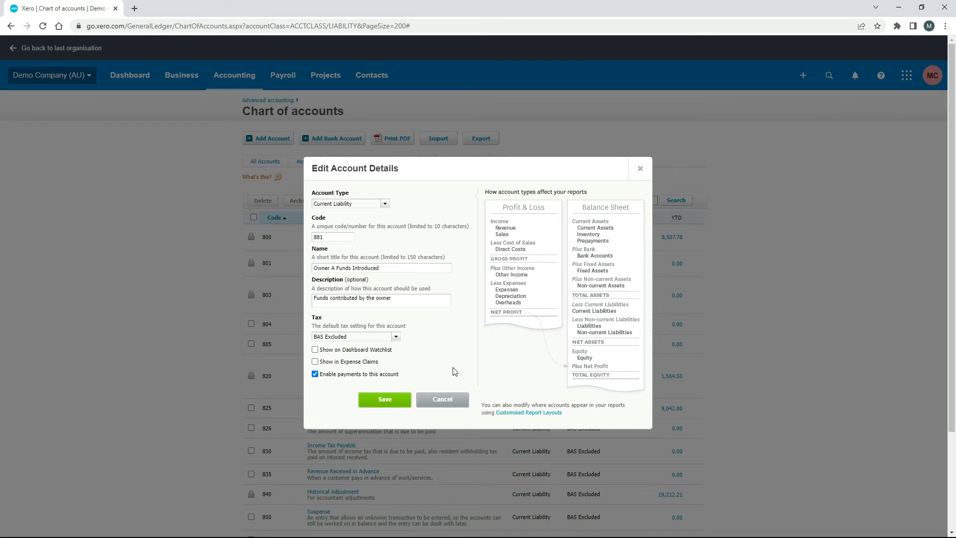
mouse_move(482, 218)
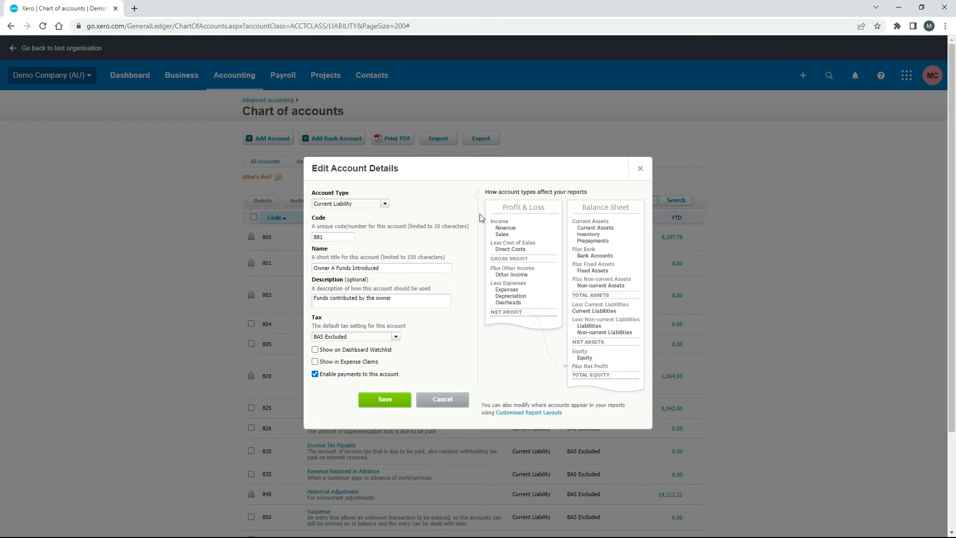
mouse_move(413, 414)
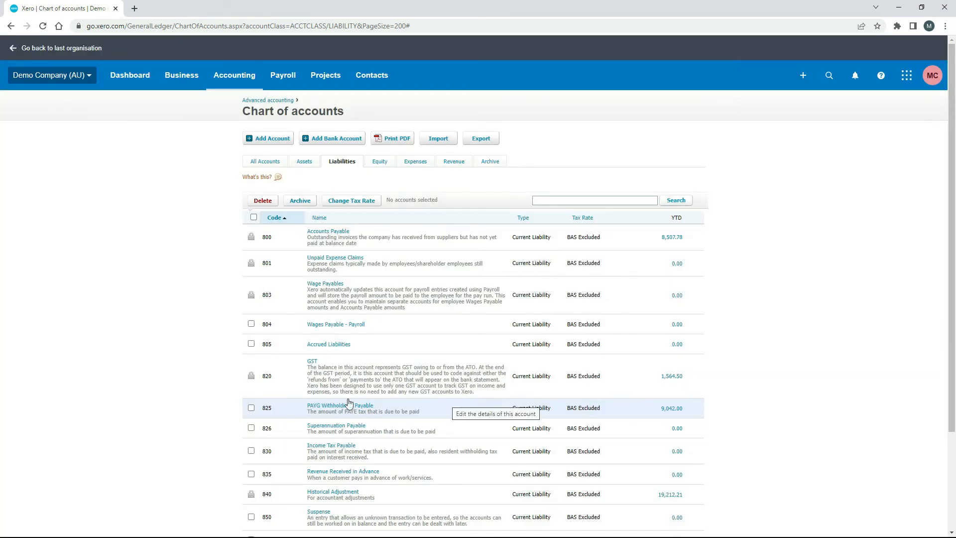
Run the Balance Sheet as at today, 3 September 2022, and scroll to Owner A Funds Introduced.
click(234, 75)
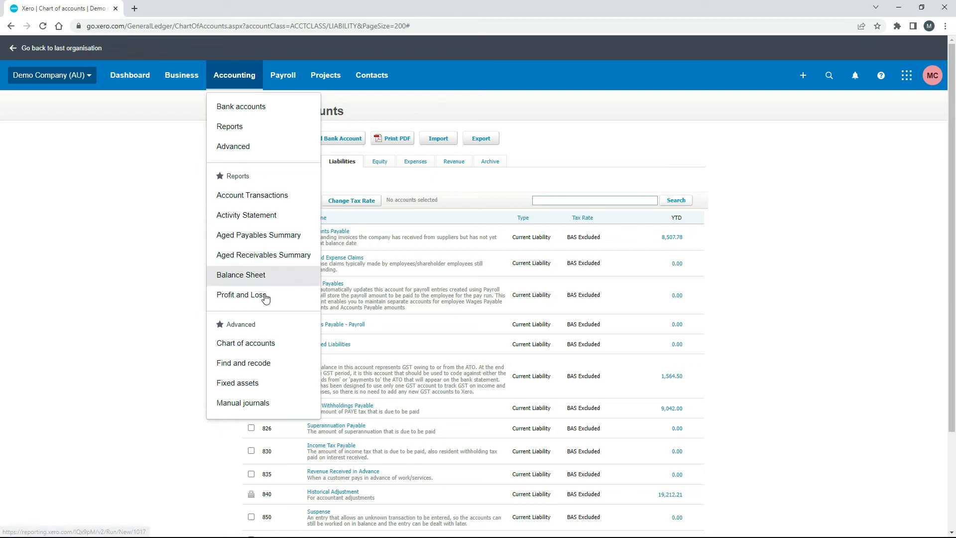
click(240, 274)
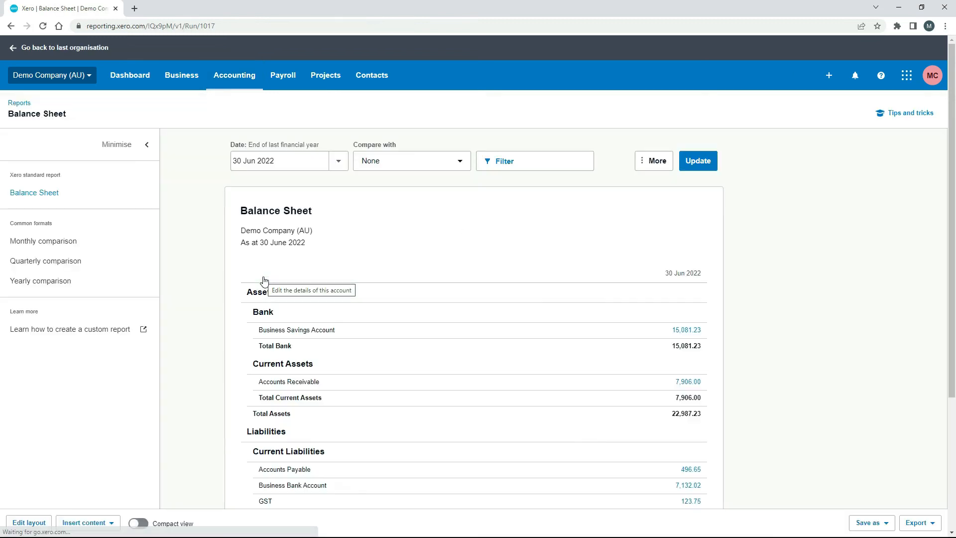
click(338, 161)
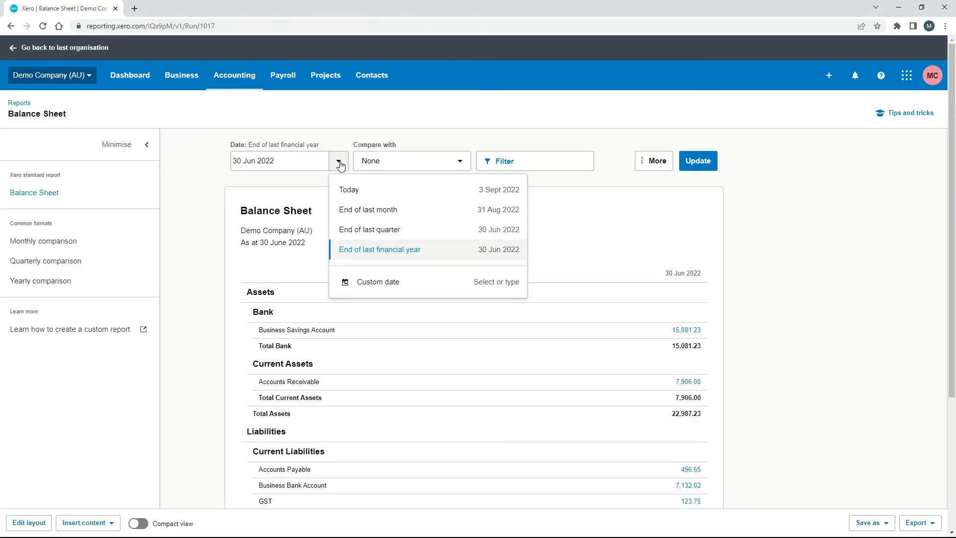
click(349, 189)
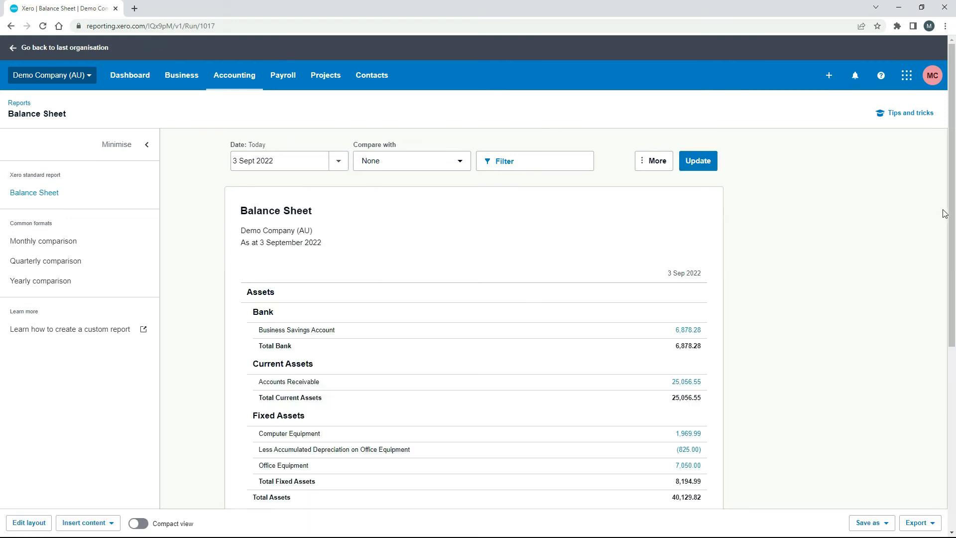
scroll(down, 3)
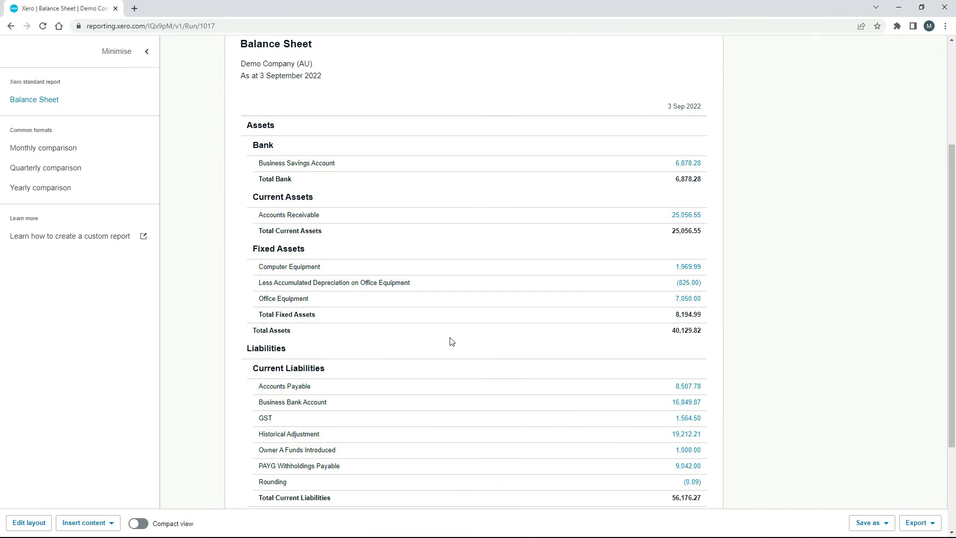
scroll(down, 3)
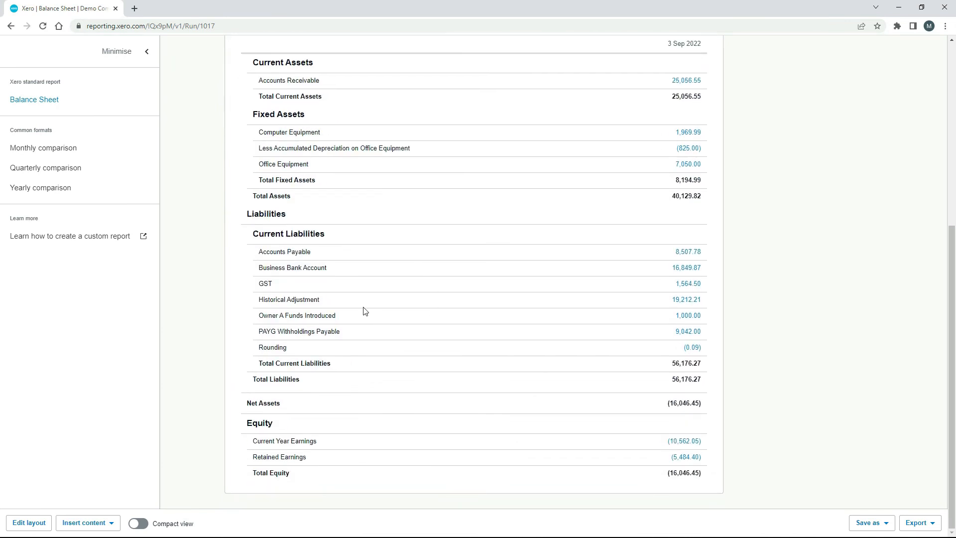
mouse_move(686, 267)
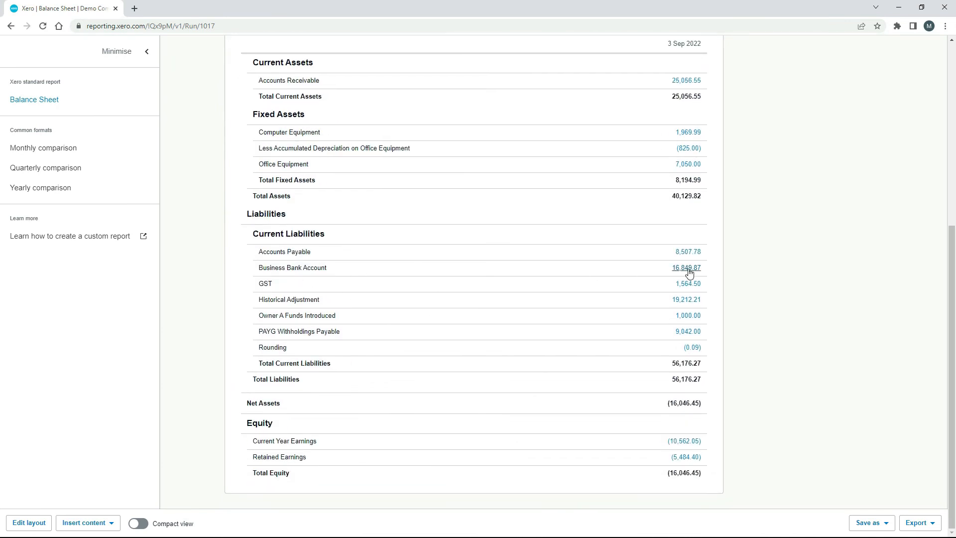
Drill into the Business Bank Account balance and scroll to the 29 Aug 1,000.00 receipt.
click(686, 268)
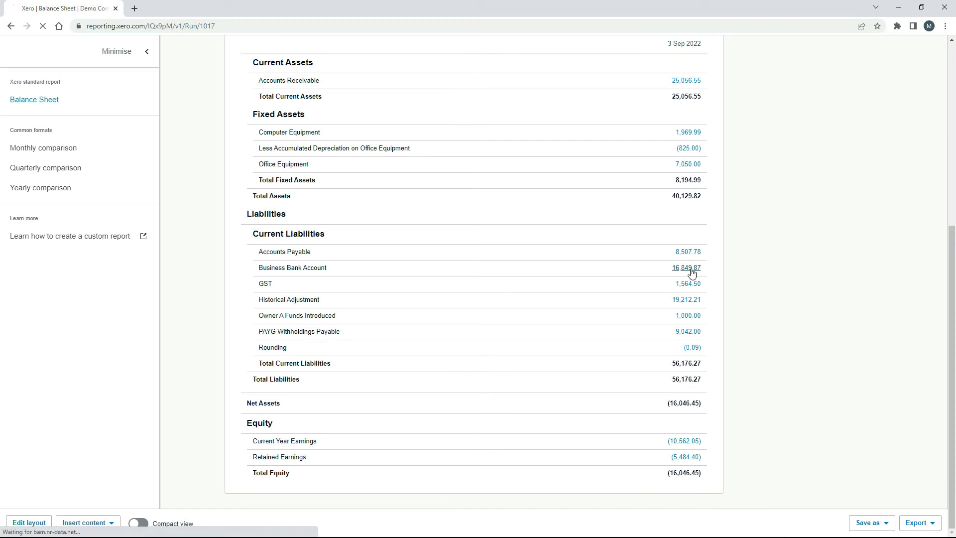
click(685, 267)
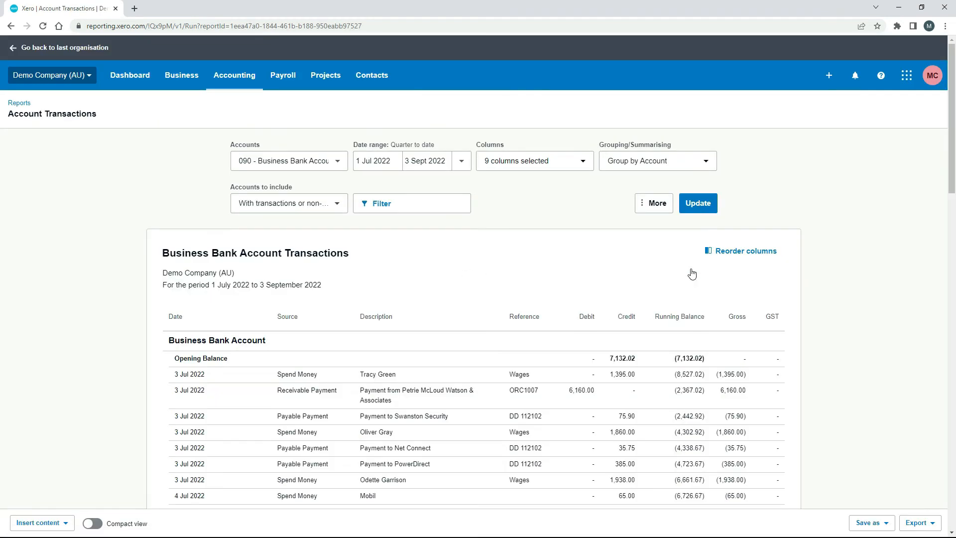
scroll(down, 3)
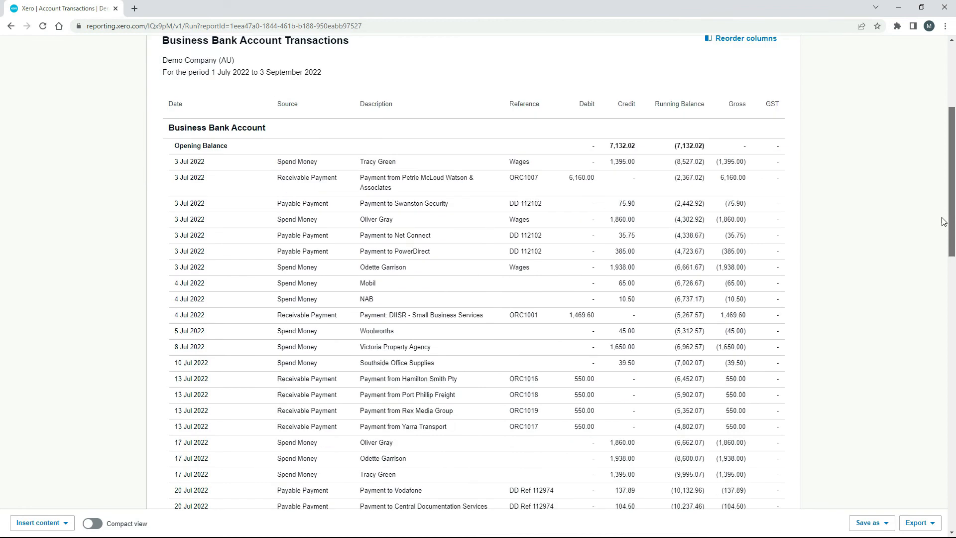
scroll(down, 3)
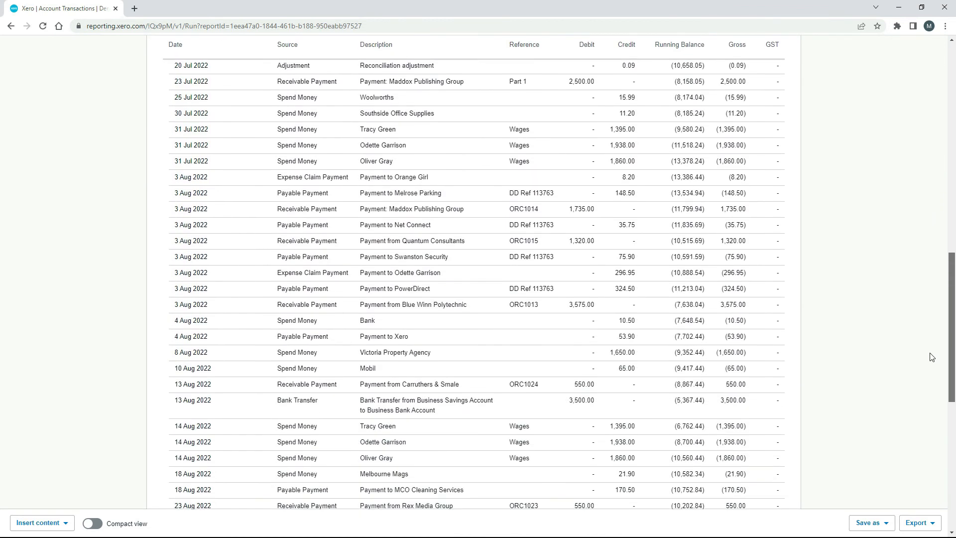
scroll(down, 3)
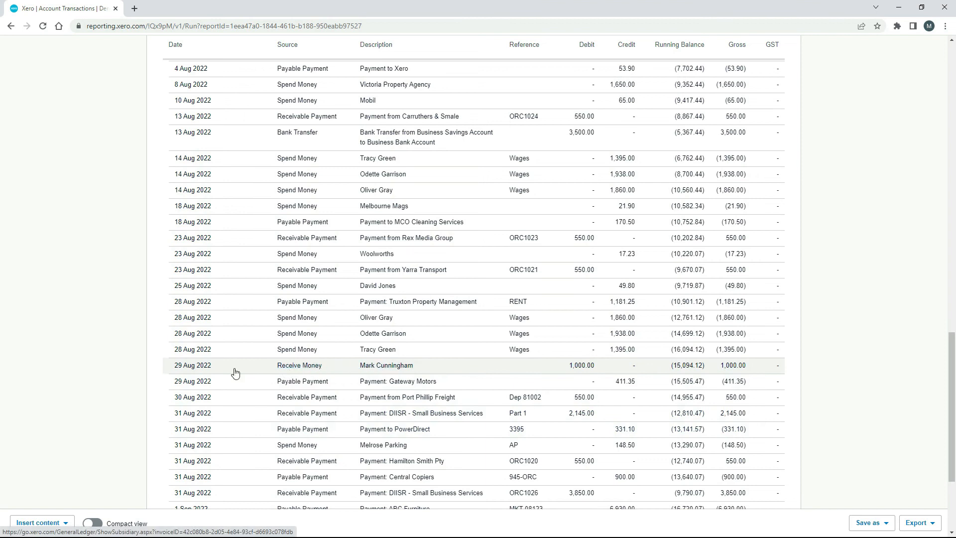
mouse_move(386, 369)
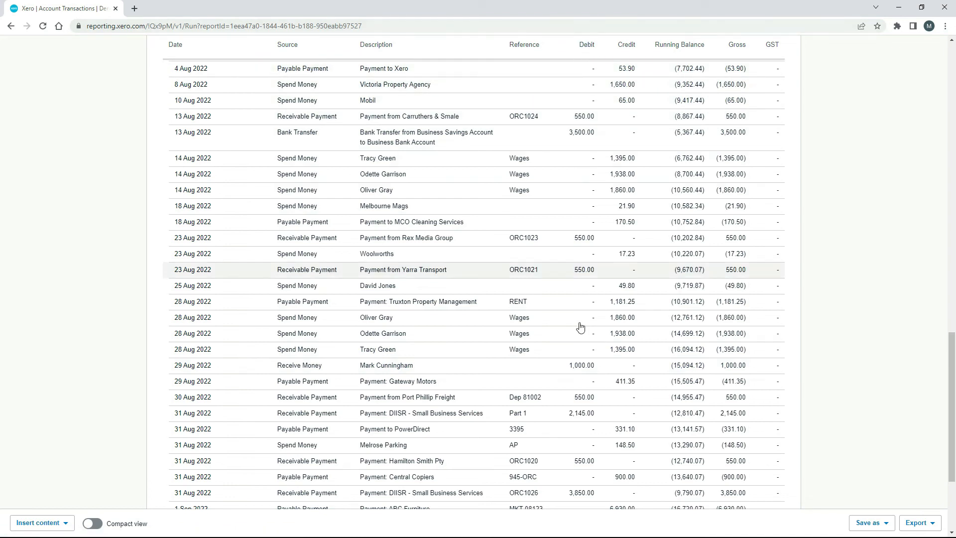
click(386, 365)
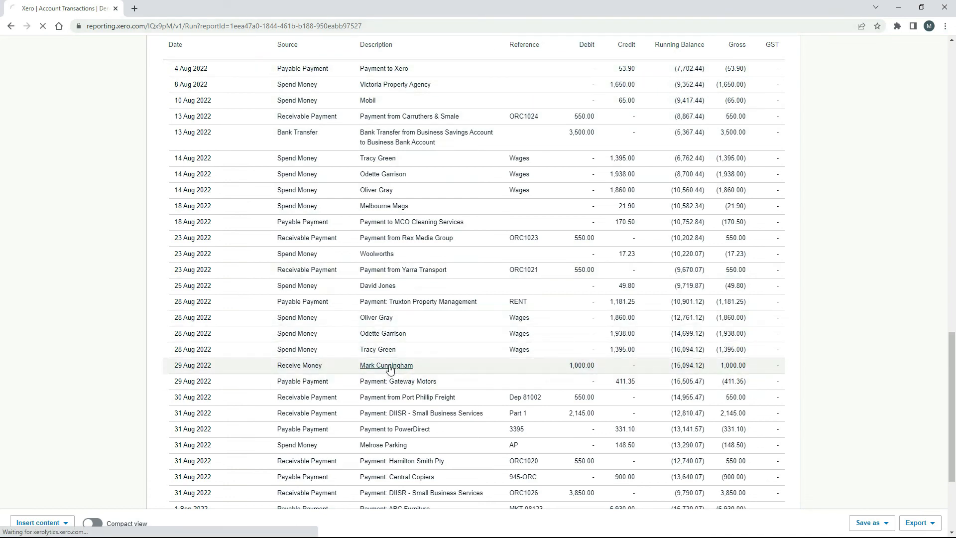
click(386, 364)
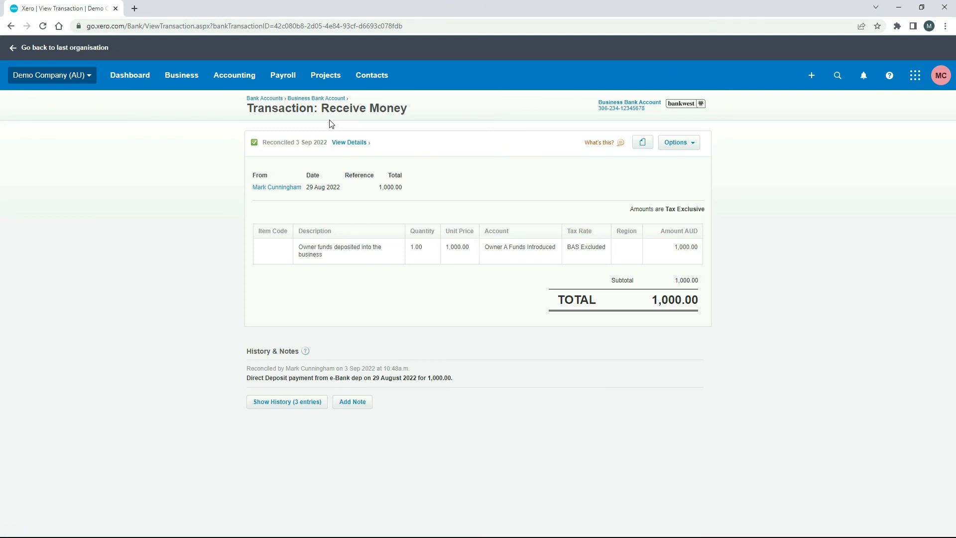
mouse_move(418, 194)
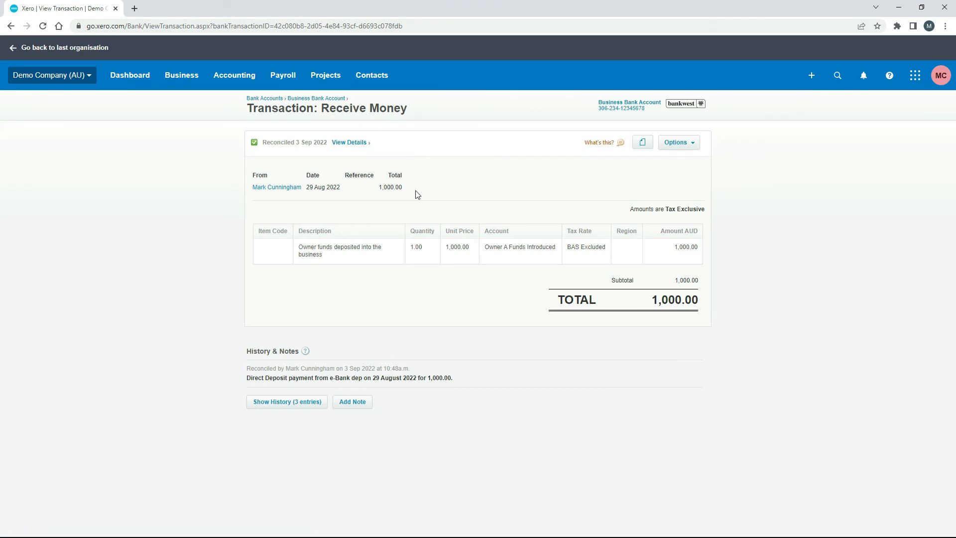
mouse_move(369, 280)
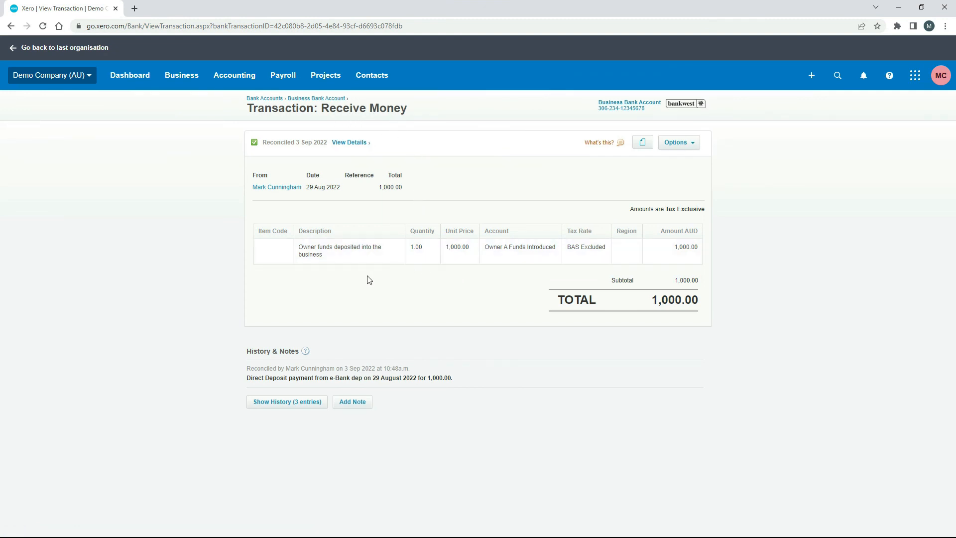
mouse_move(360, 274)
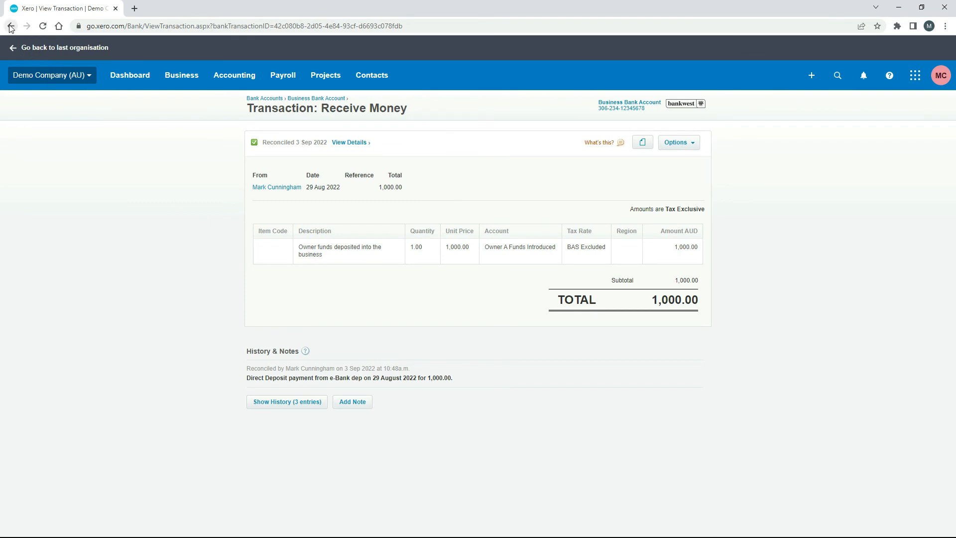
click(10, 26)
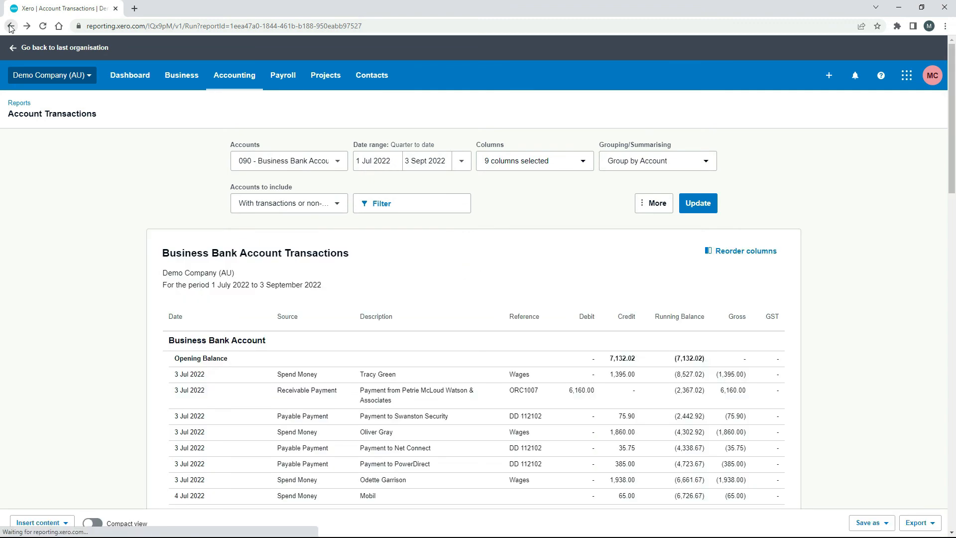
Go back to the Balance Sheet and scroll to Current Liabilities.
click(10, 26)
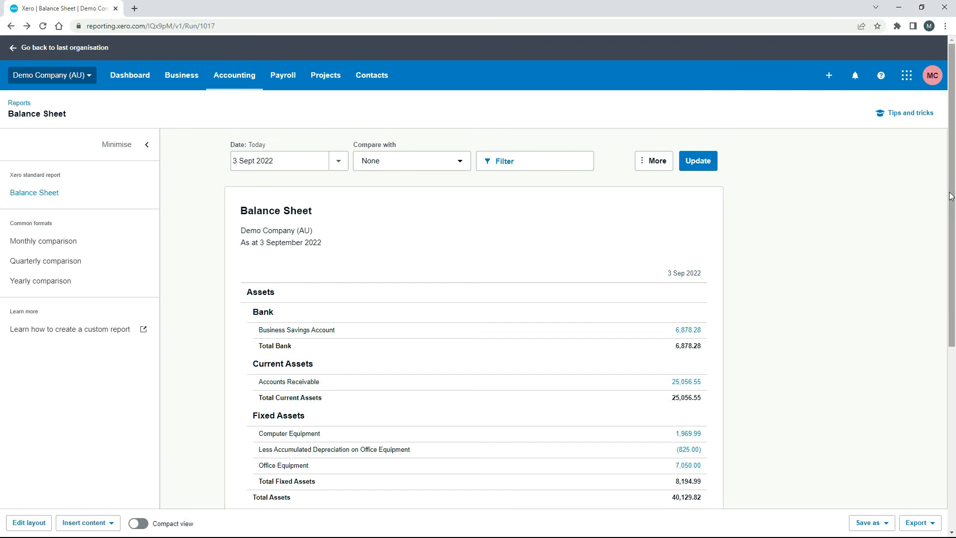
scroll(down, 3)
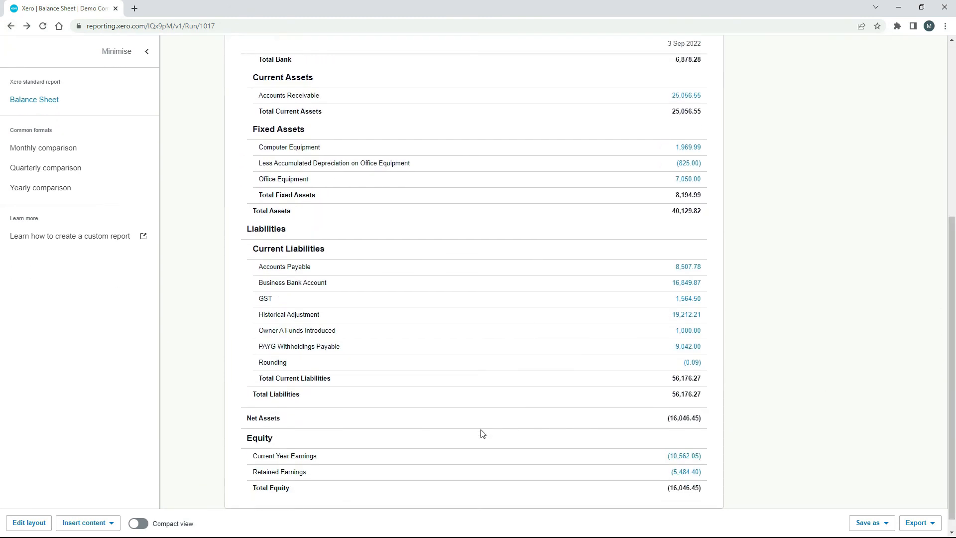
mouse_move(309, 346)
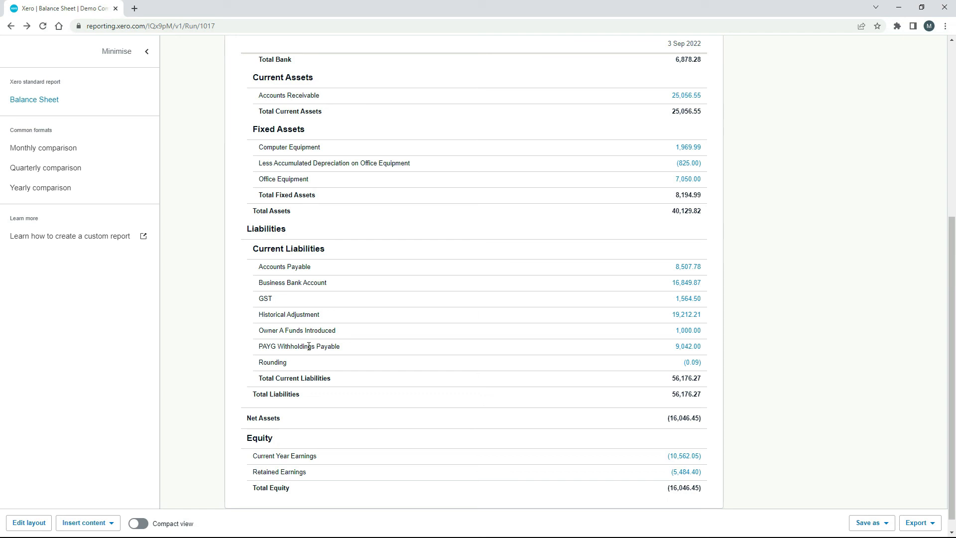
mouse_move(688, 329)
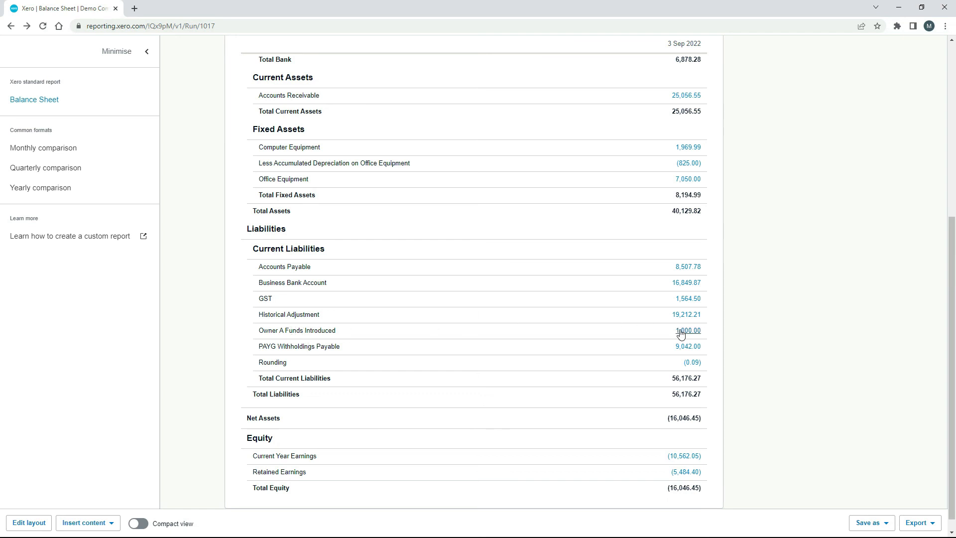
Drill into the 1,000.00 Owner A Funds Introduced balance to see its transactions.
click(687, 330)
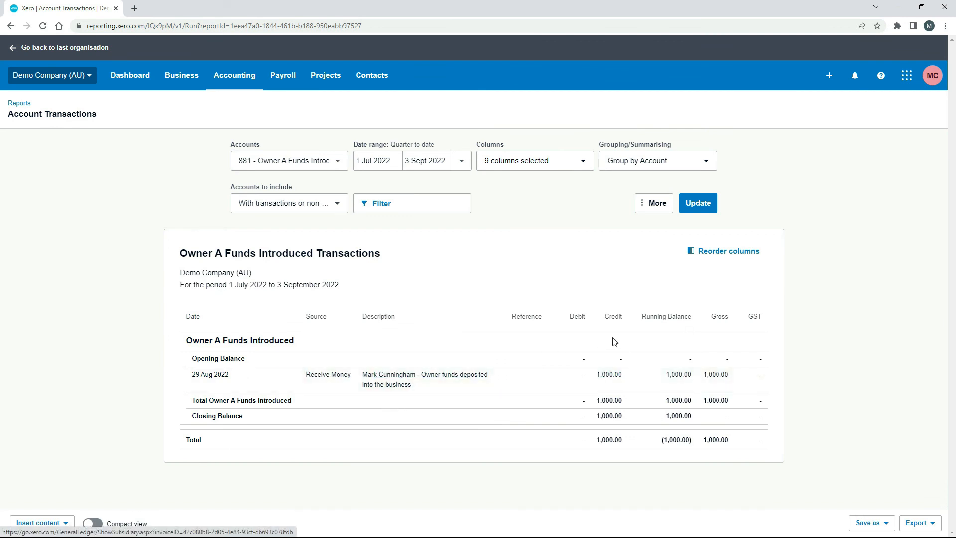
mouse_move(609, 313)
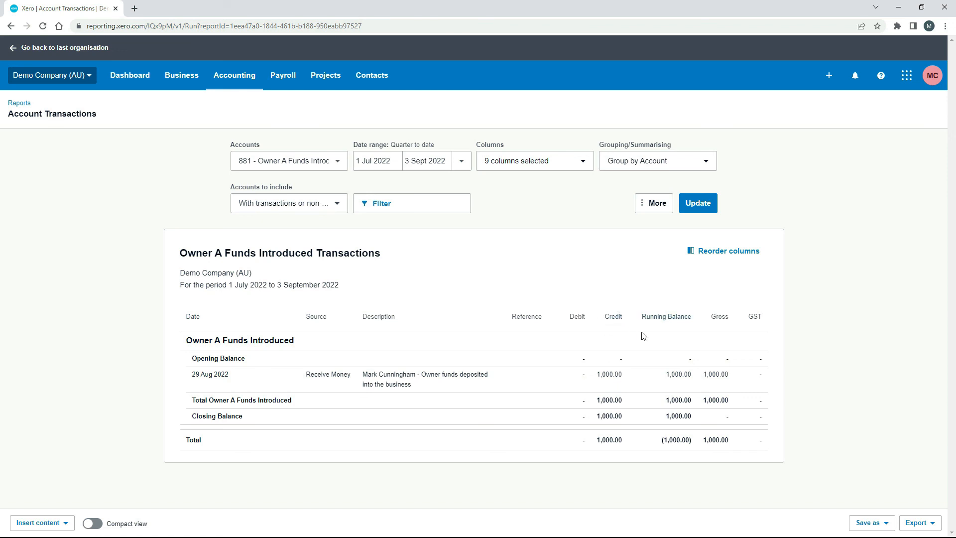
mouse_move(794, 316)
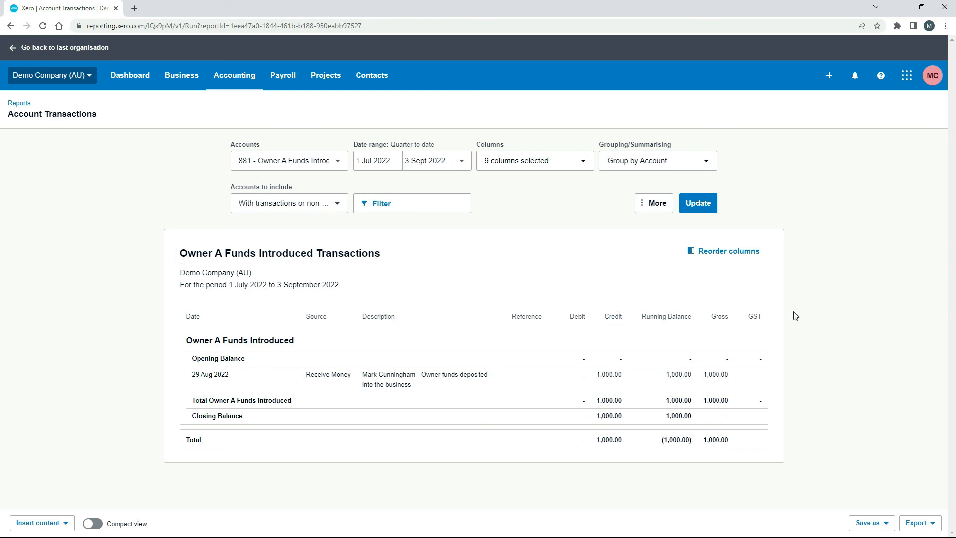
mouse_move(3, 463)
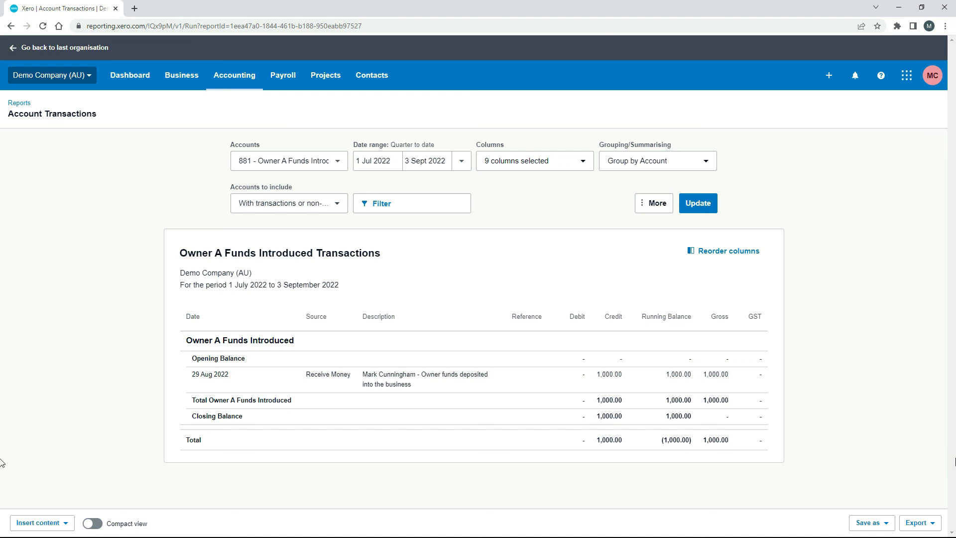